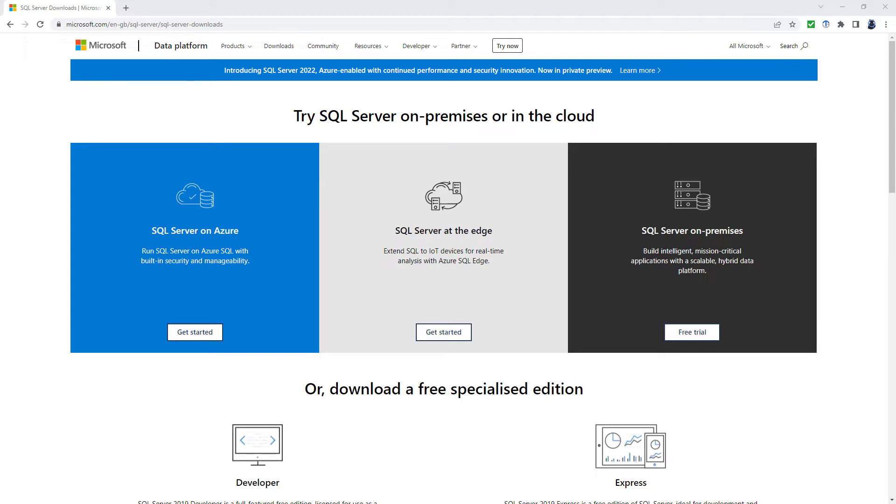
- Revisit the SQL Server downloads page for the 2019 Developer version, then dismiss the connection failure
{"action": "scroll", "scroll_direction": "down", "scroll_amount": 3}
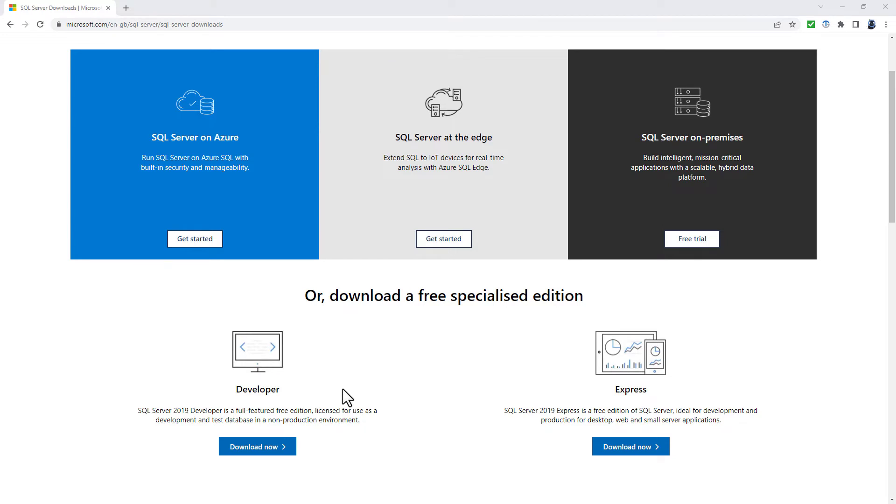
{"action": "mouse_move", "coordinate": [278, 423]}
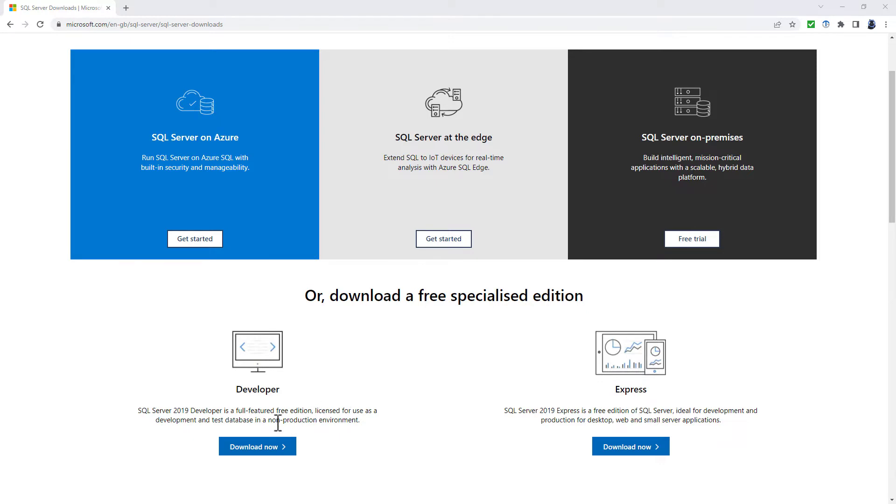
{"action": "double_click", "coordinate": [313, 419]}
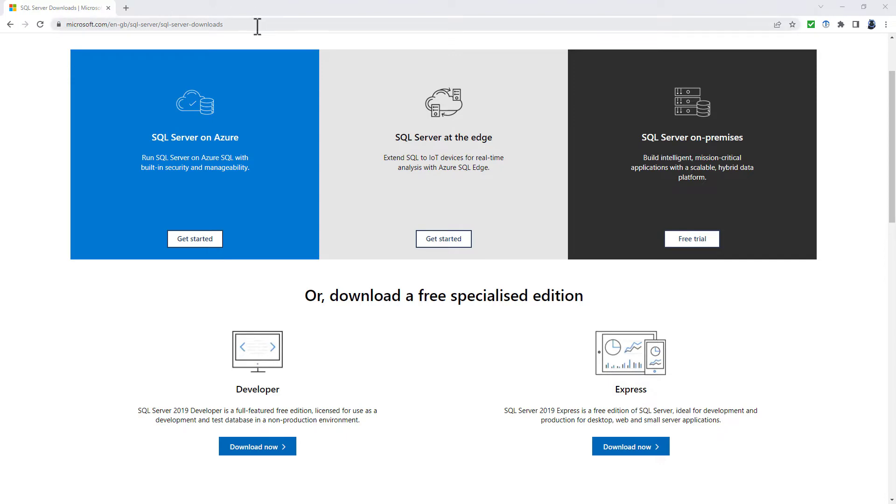
{"action": "left_click", "coordinate": [10, 24]}
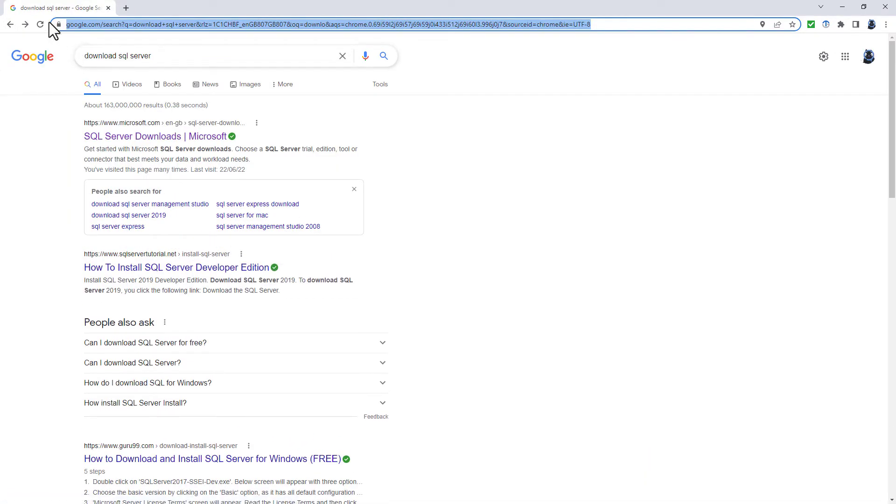
{"action": "left_click", "coordinate": [155, 136]}
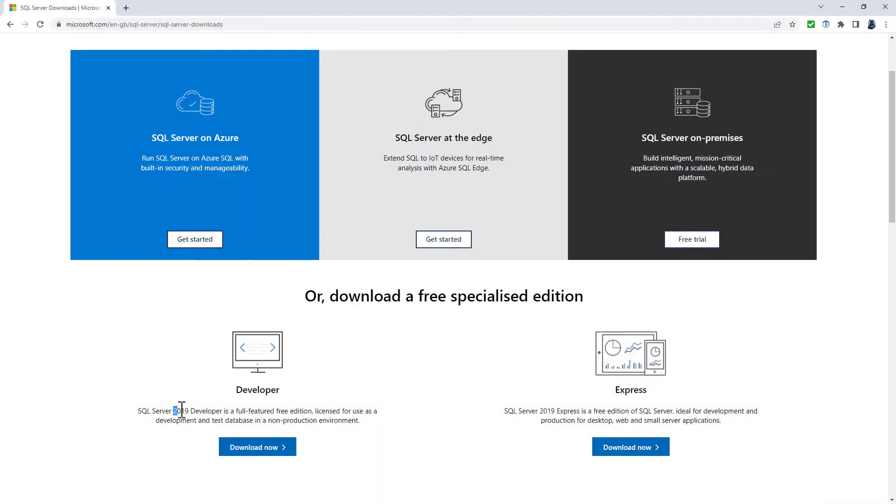
{"action": "double_click", "coordinate": [180, 411]}
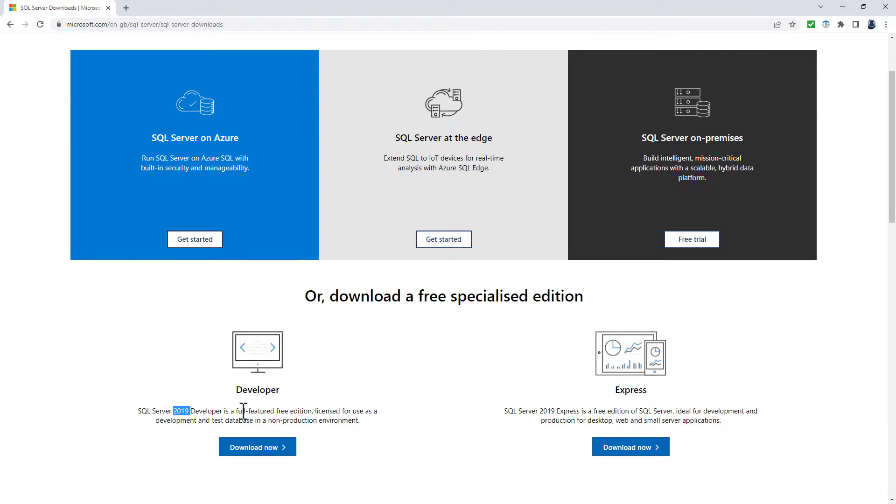
{"action": "mouse_move", "coordinate": [273, 417]}
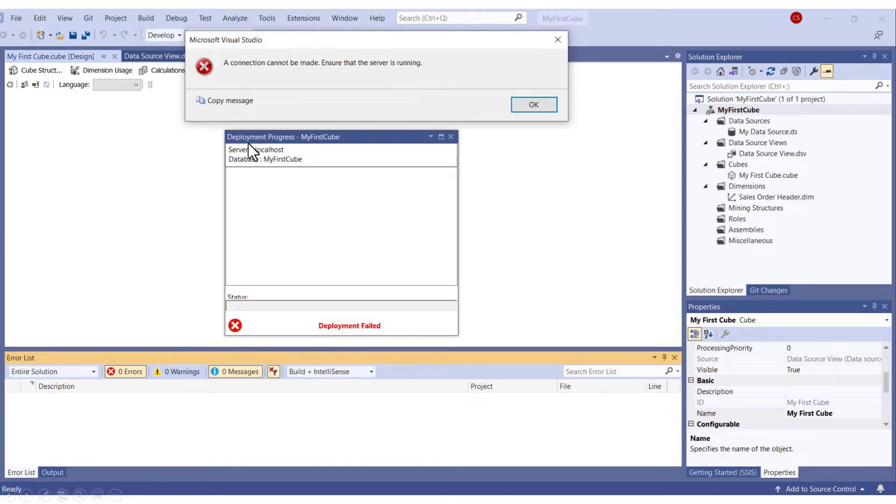
{"action": "mouse_move", "coordinate": [387, 76]}
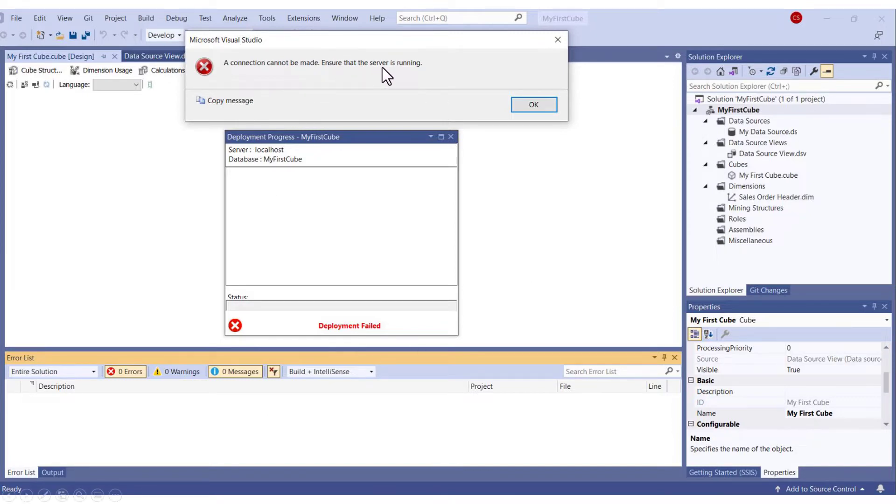
{"action": "left_click", "coordinate": [533, 104]}
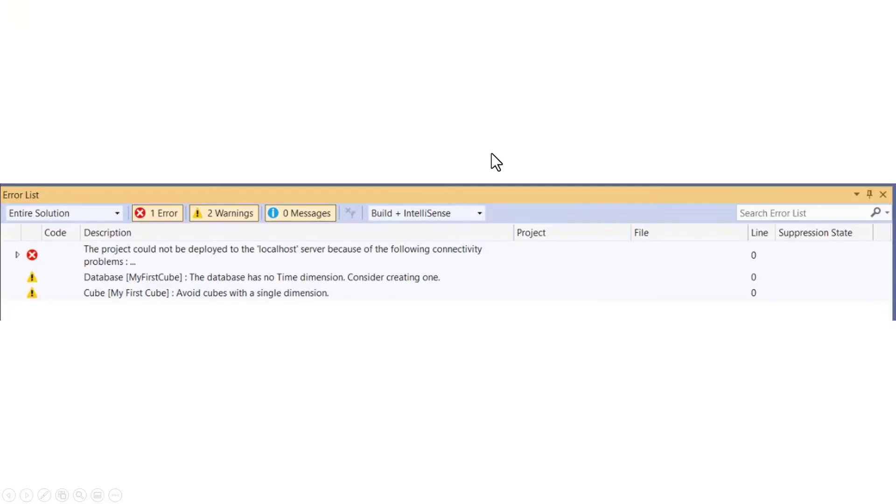
{"action": "mouse_move", "coordinate": [132, 261]}
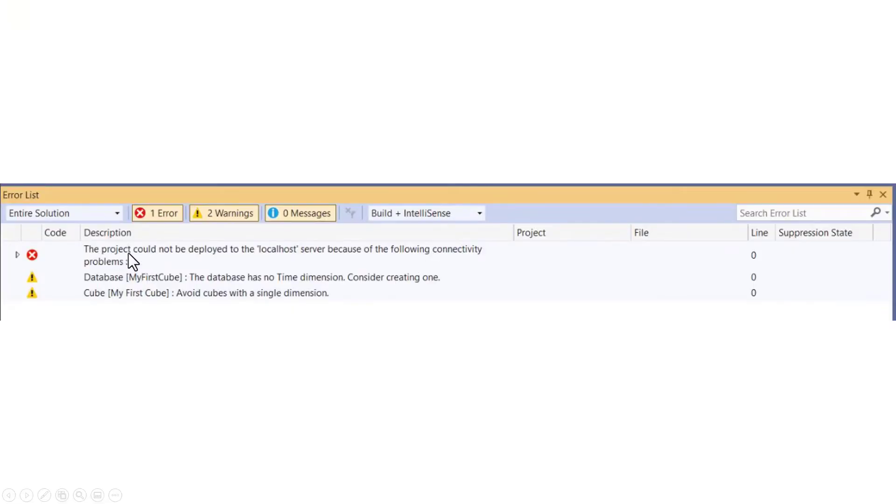
{"action": "mouse_move", "coordinate": [288, 257]}
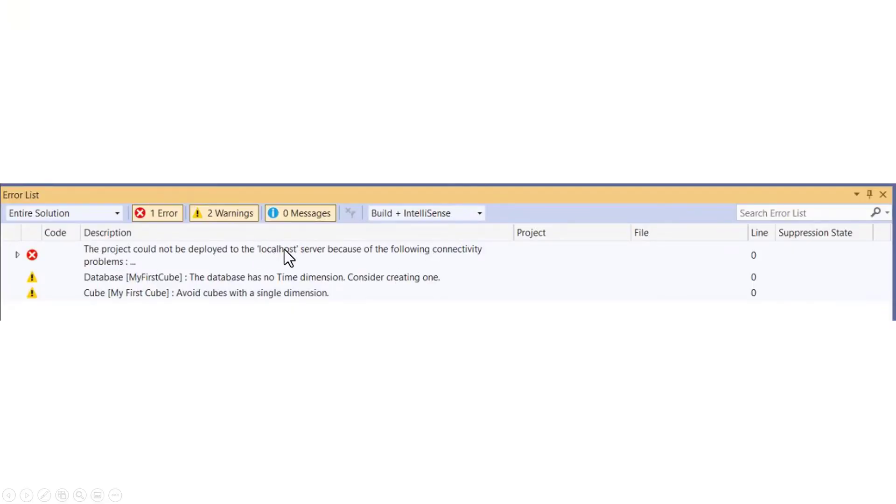
{"action": "mouse_move", "coordinate": [303, 265]}
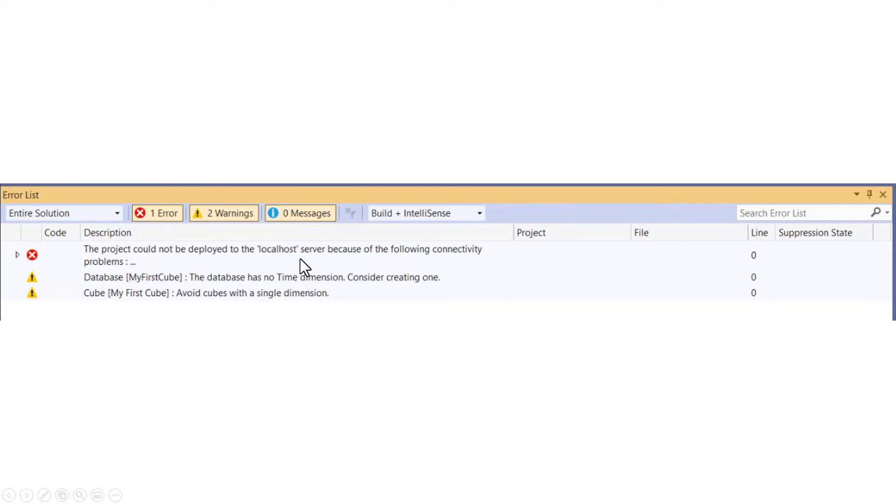
{"action": "mouse_move", "coordinate": [183, 272]}
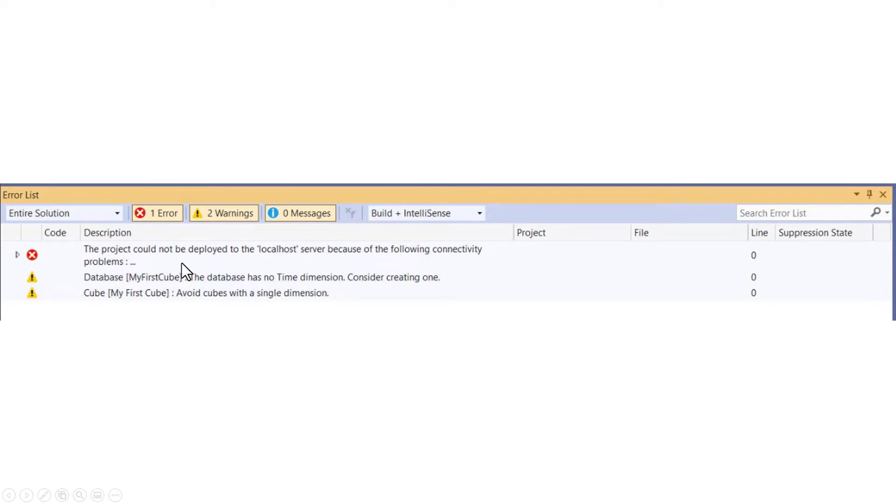
{"action": "mouse_move", "coordinate": [199, 267]}
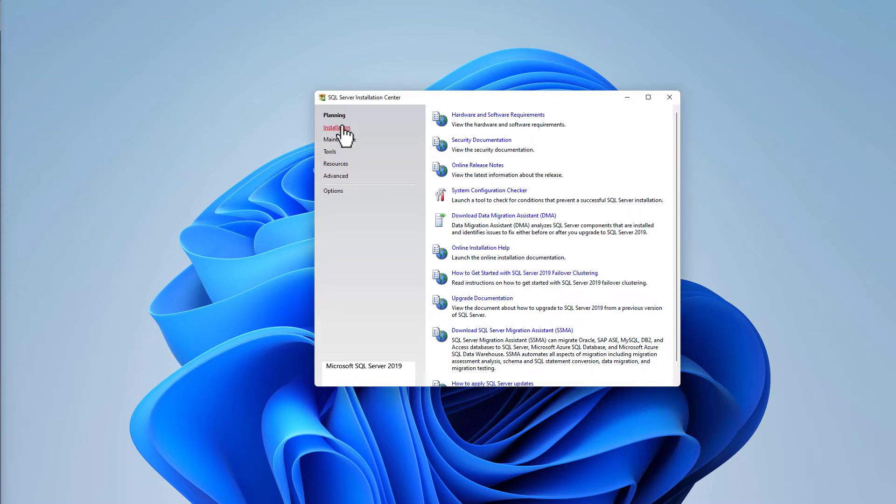
- Launch a new stand-alone SQL Server 2019 installation from the Installation page
{"action": "left_click", "coordinate": [337, 127]}
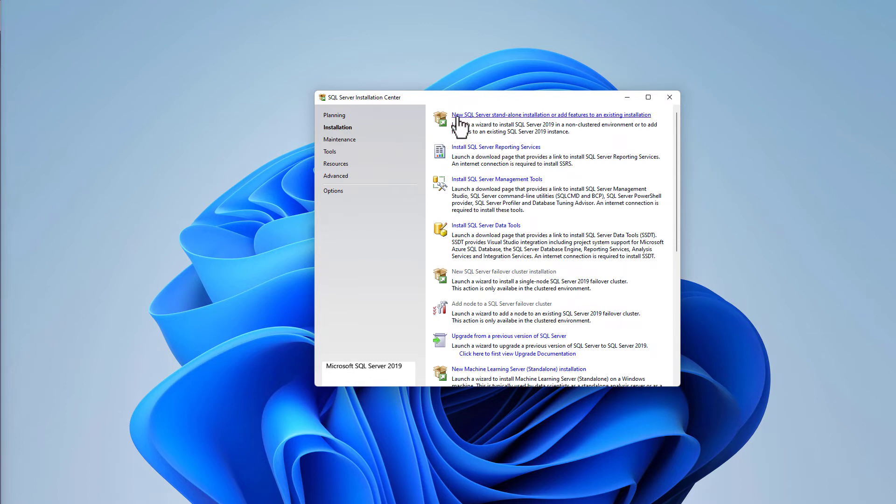
{"action": "mouse_move", "coordinate": [502, 124]}
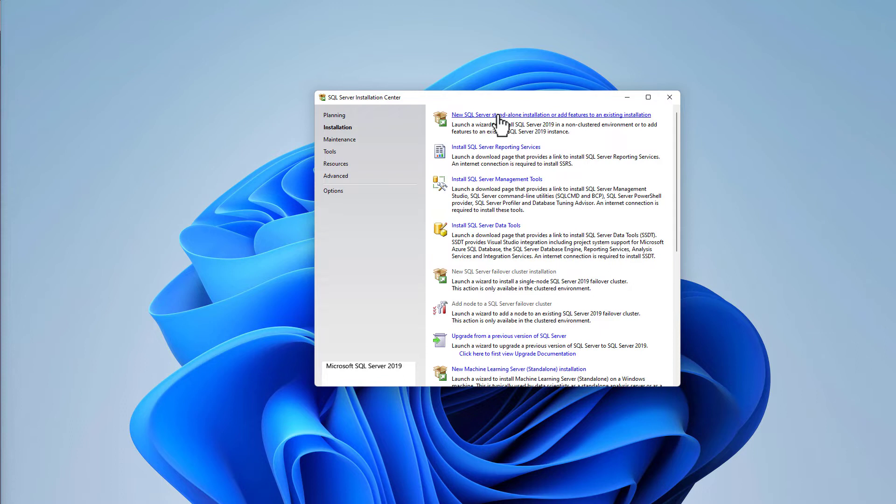
{"action": "left_click", "coordinate": [551, 115]}
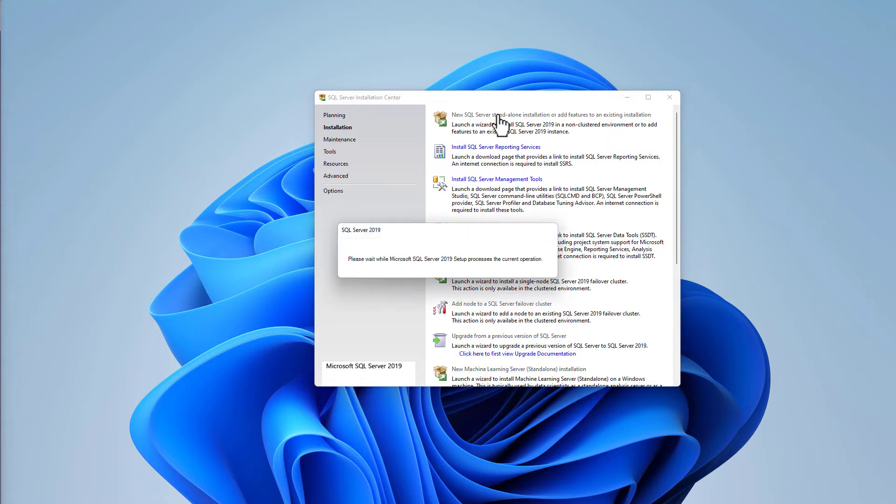
{"action": "left_click", "coordinate": [550, 114]}
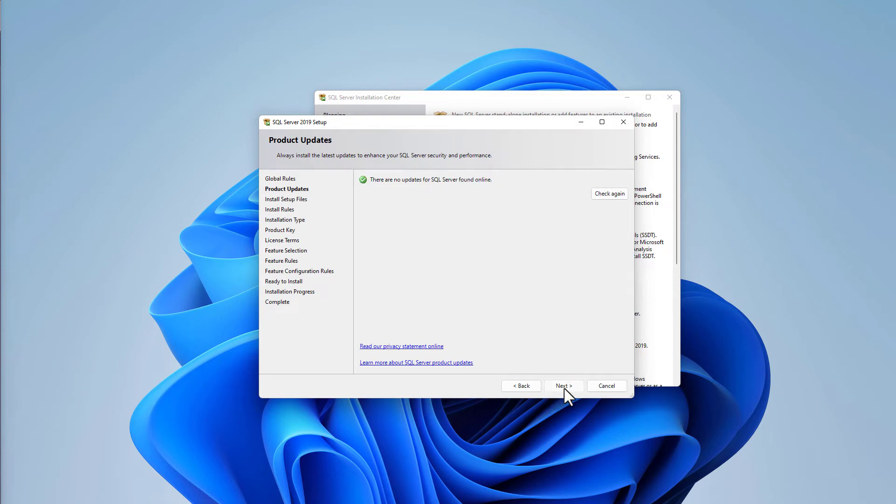
- Choose adding features to the existing MSSQLSERVER instance and view the SQL Client Connectivity SDK description
{"action": "left_click", "coordinate": [562, 386]}
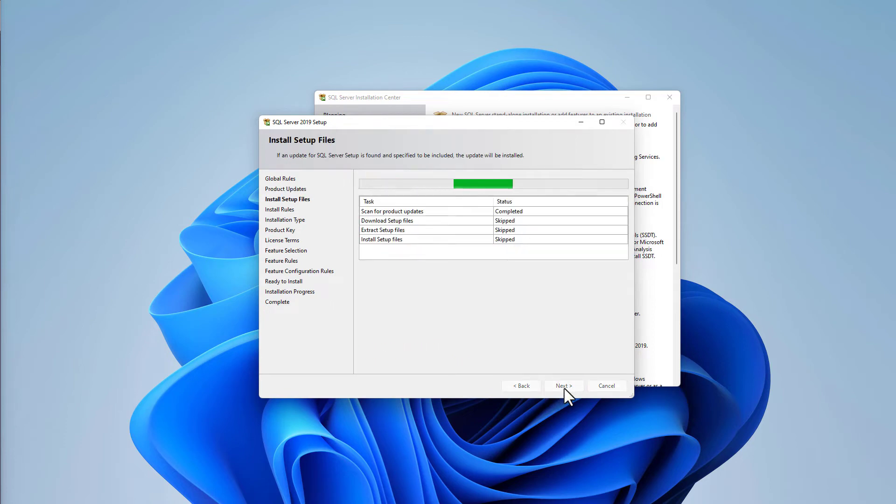
{"action": "left_click", "coordinate": [562, 387]}
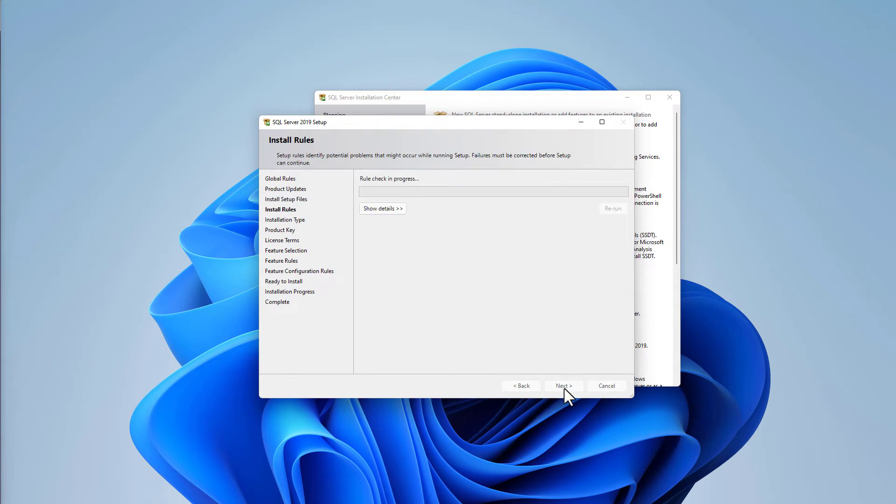
{"action": "left_click", "coordinate": [564, 386]}
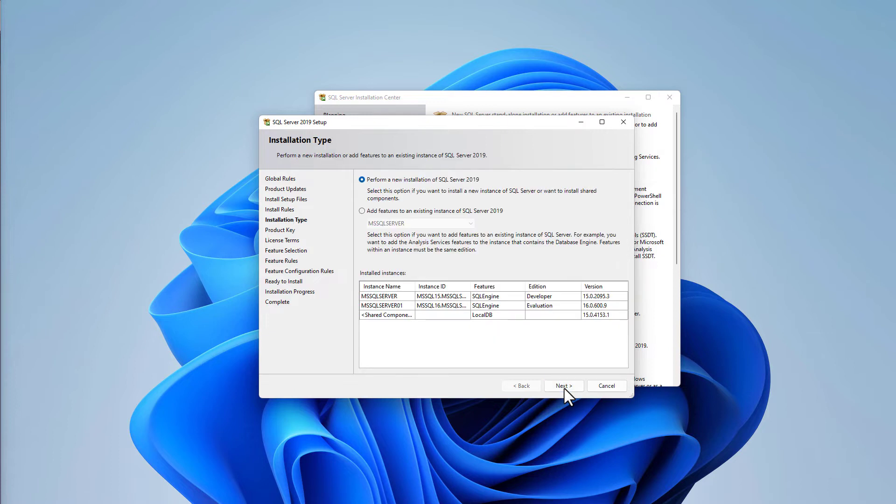
{"action": "mouse_move", "coordinate": [397, 192]}
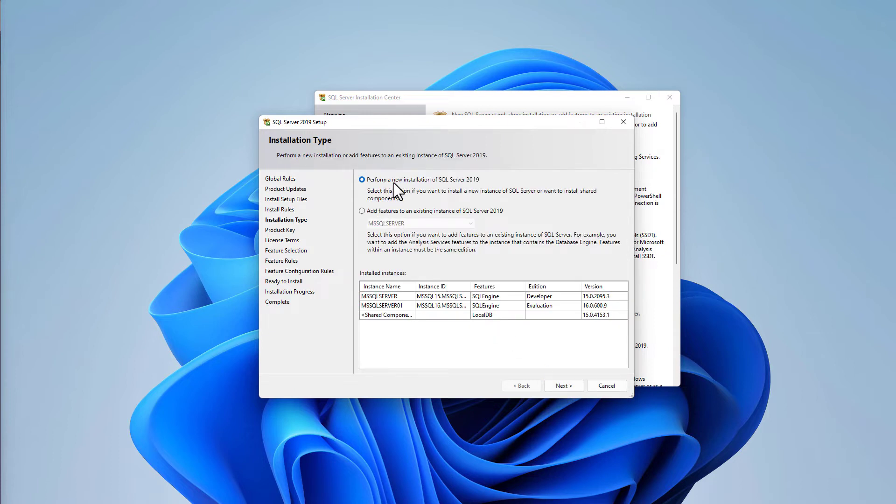
{"action": "mouse_move", "coordinate": [405, 223]}
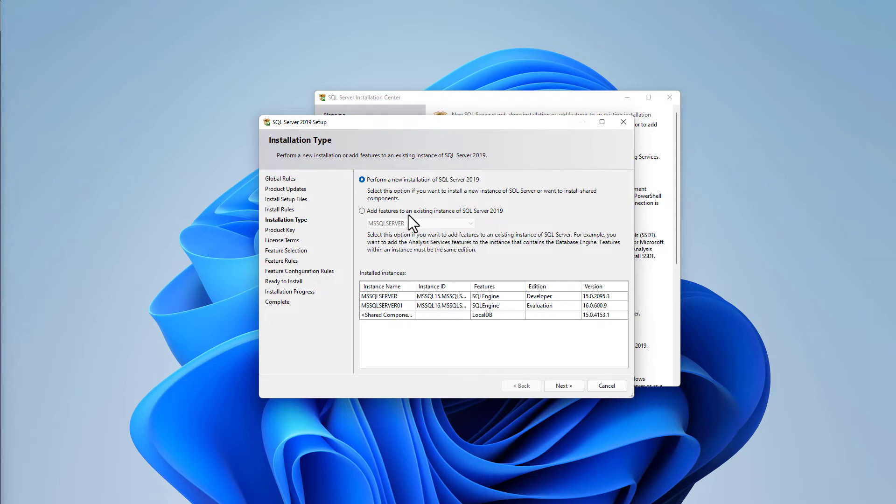
{"action": "mouse_move", "coordinate": [413, 220]}
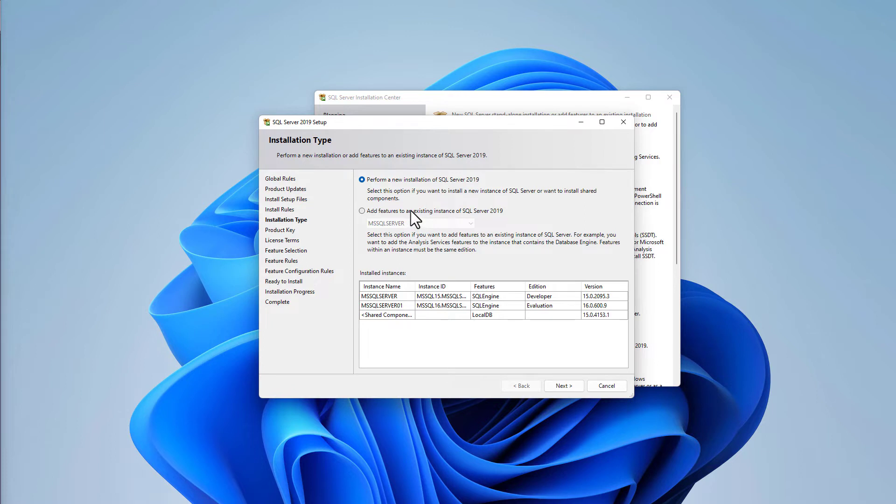
{"action": "mouse_move", "coordinate": [416, 219]}
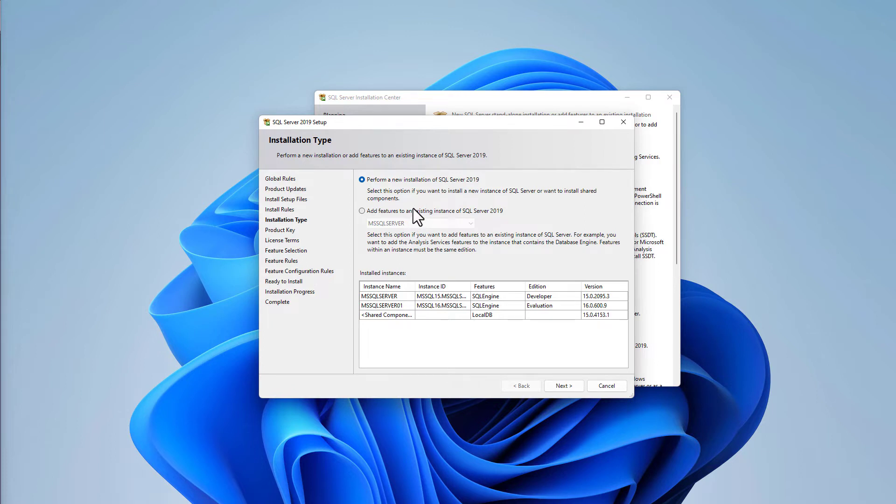
{"action": "left_click", "coordinate": [362, 211]}
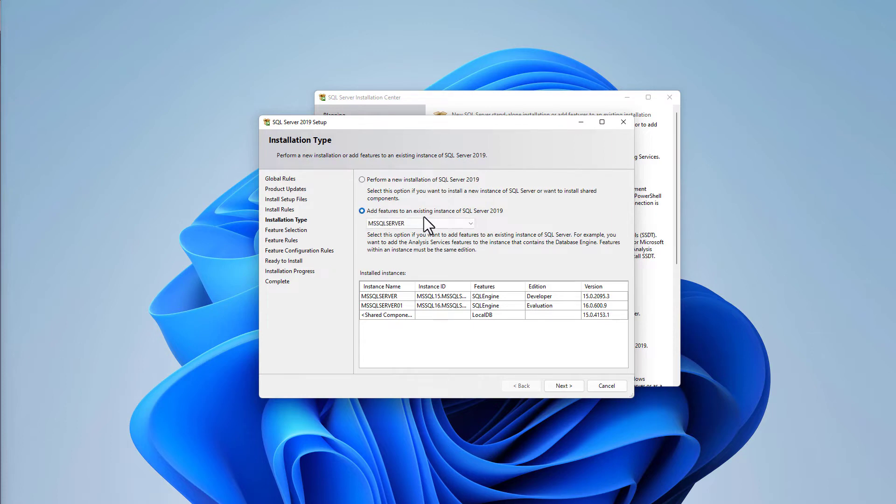
{"action": "left_click", "coordinate": [563, 385]}
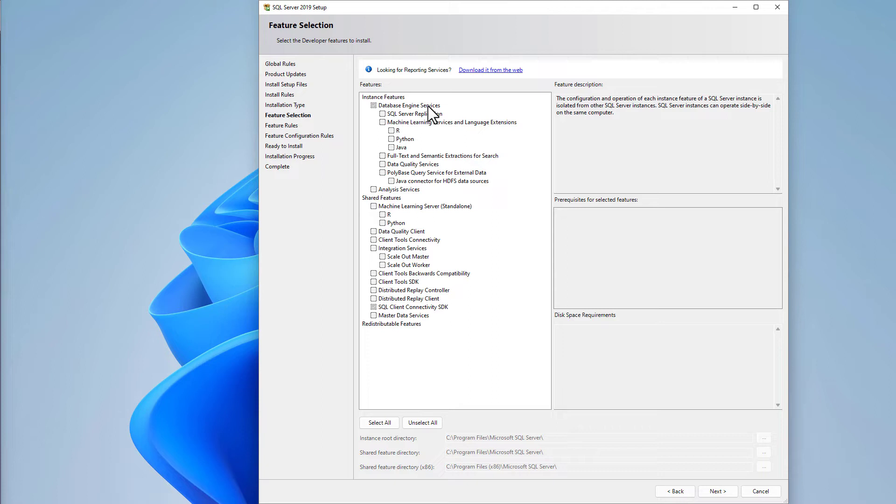
{"action": "mouse_move", "coordinate": [406, 309]}
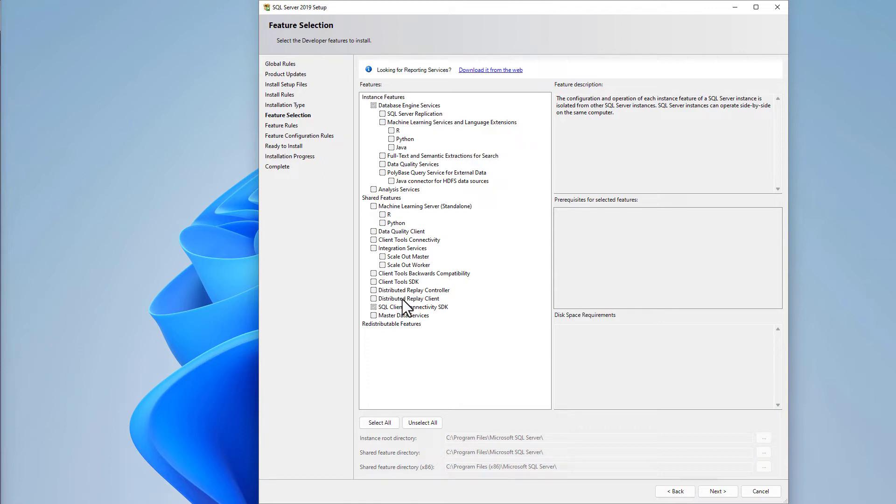
{"action": "left_click", "coordinate": [411, 308]}
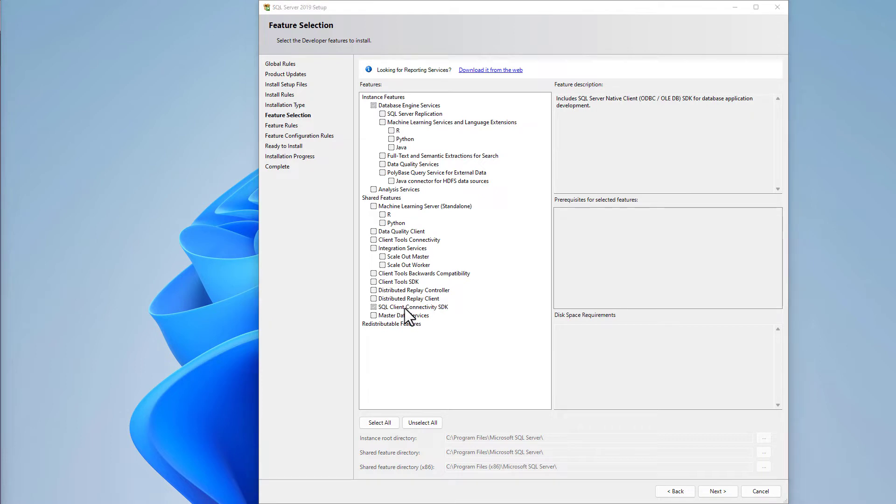
{"action": "mouse_move", "coordinate": [400, 197]}
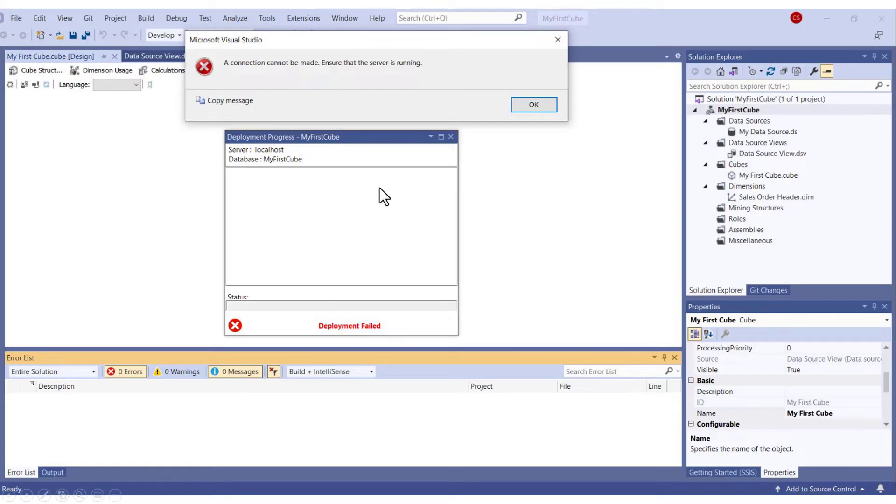
{"action": "mouse_move", "coordinate": [326, 73]}
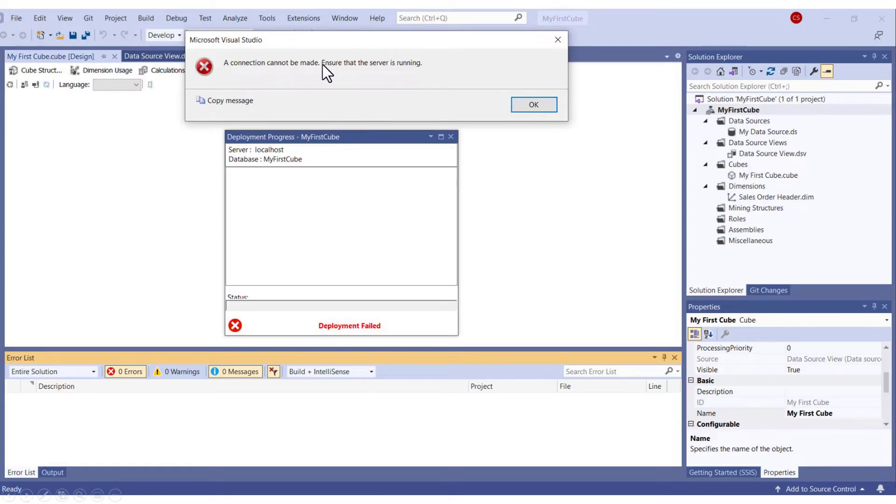
{"action": "mouse_move", "coordinate": [414, 85]}
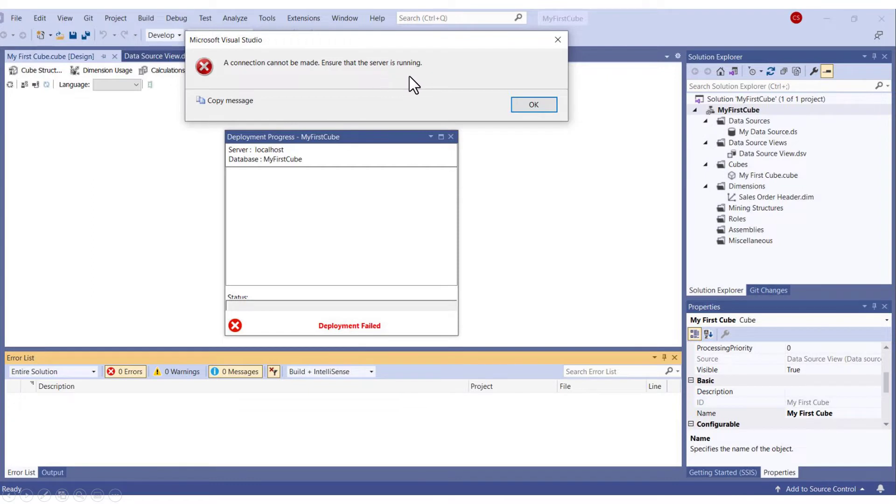
{"action": "mouse_move", "coordinate": [423, 89]}
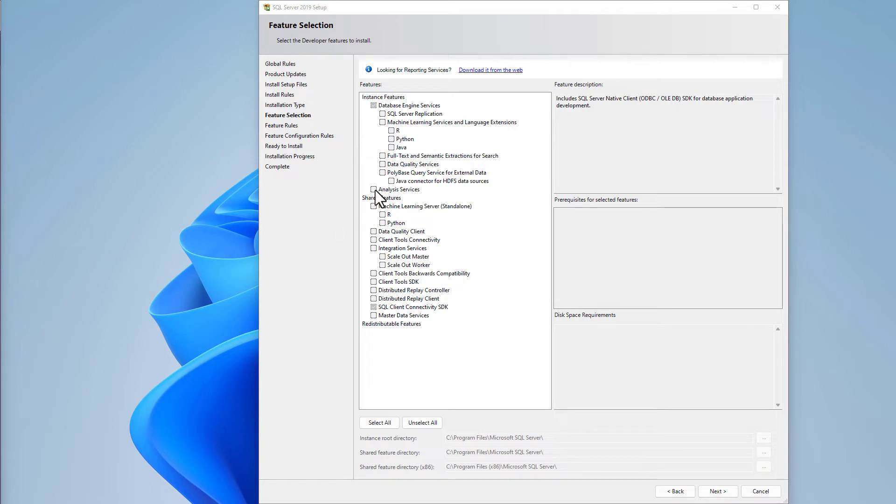
- Select Analysis Services as the feature to install
{"action": "left_click", "coordinate": [374, 189]}
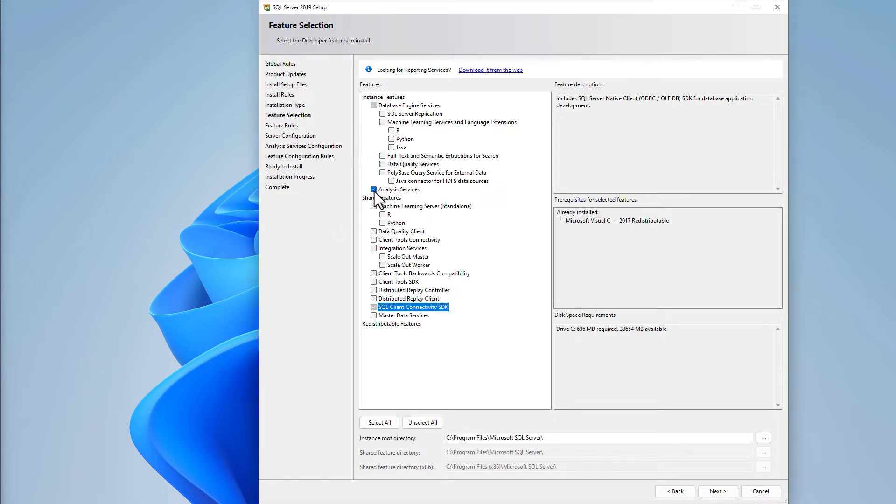
{"action": "left_click", "coordinate": [374, 189]}
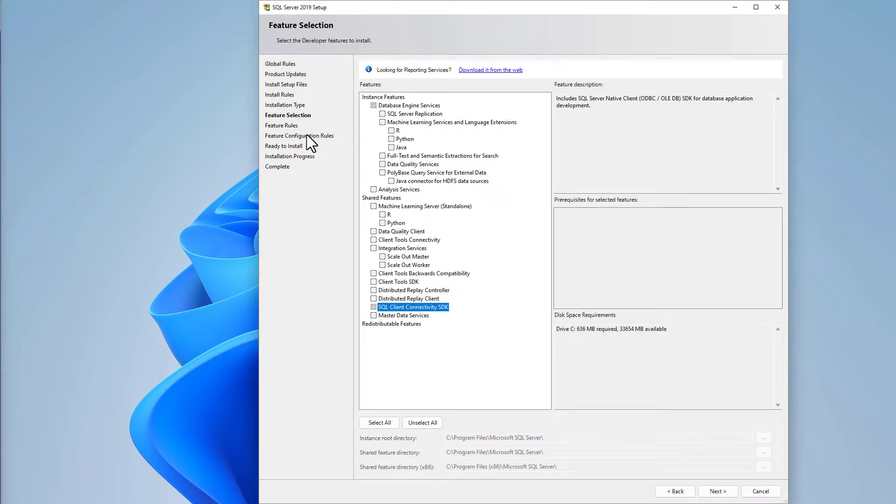
{"action": "left_click", "coordinate": [374, 189]}
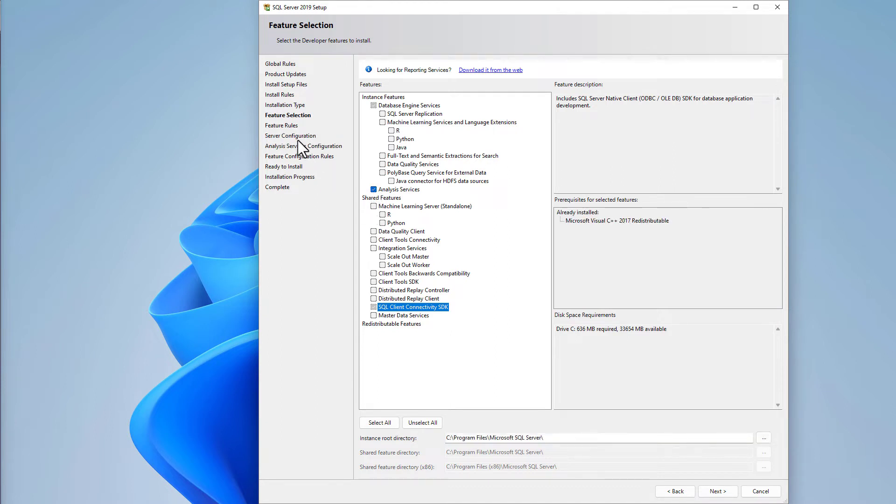
{"action": "mouse_move", "coordinate": [469, 265]}
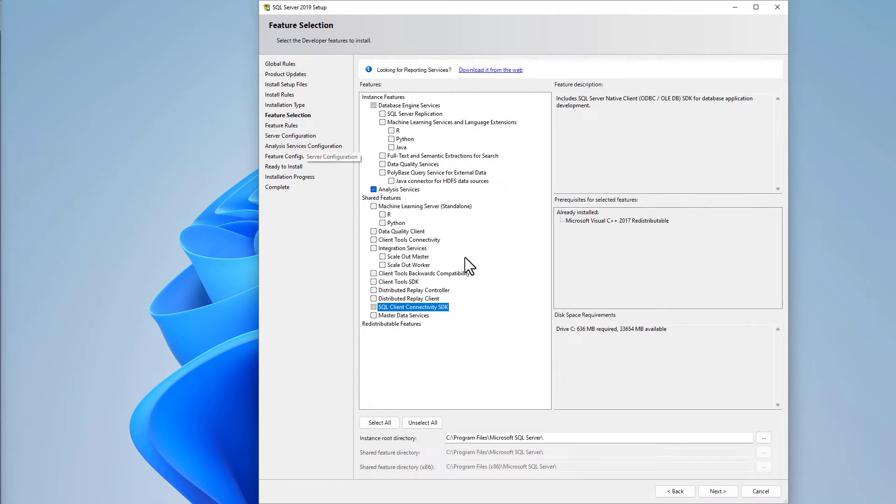
- Advance past feature selection and service accounts to Analysis Services Configuration
{"action": "left_click", "coordinate": [718, 491]}
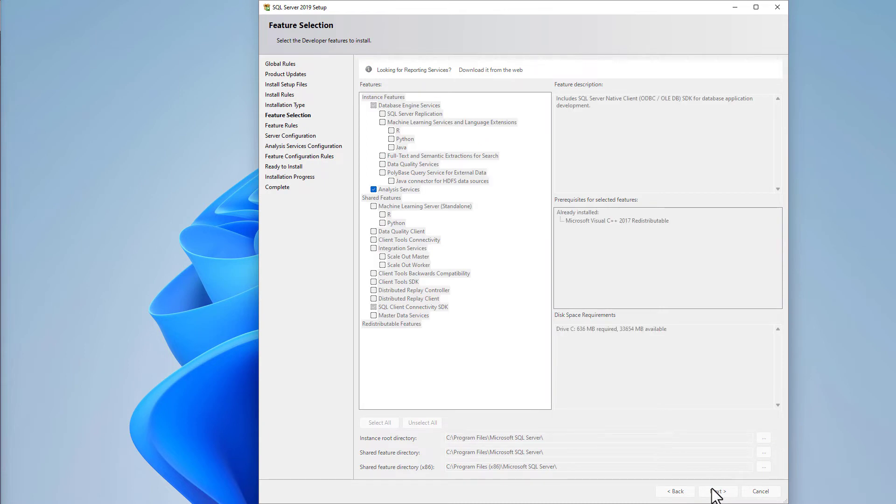
{"action": "left_click", "coordinate": [716, 491]}
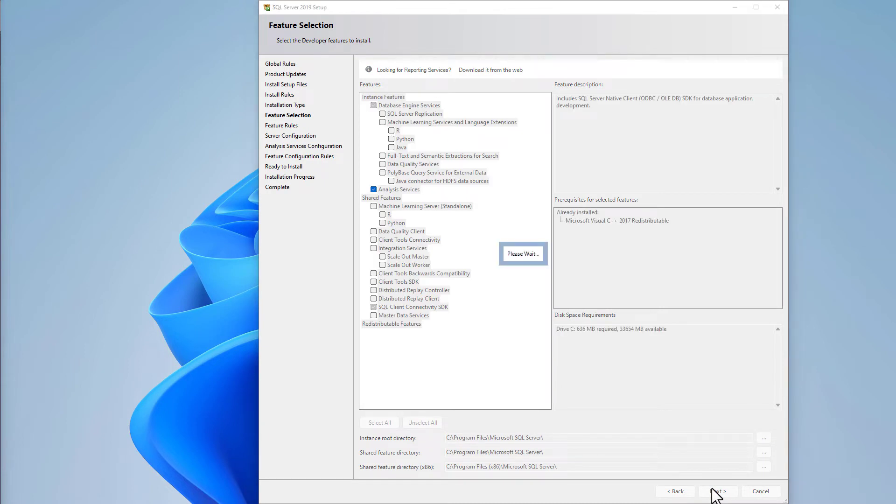
{"action": "left_click", "coordinate": [718, 491]}
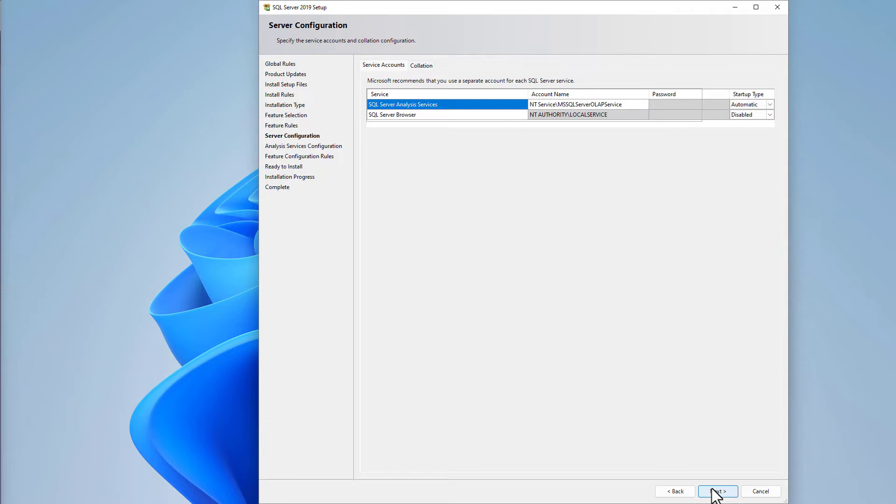
{"action": "left_click", "coordinate": [717, 492]}
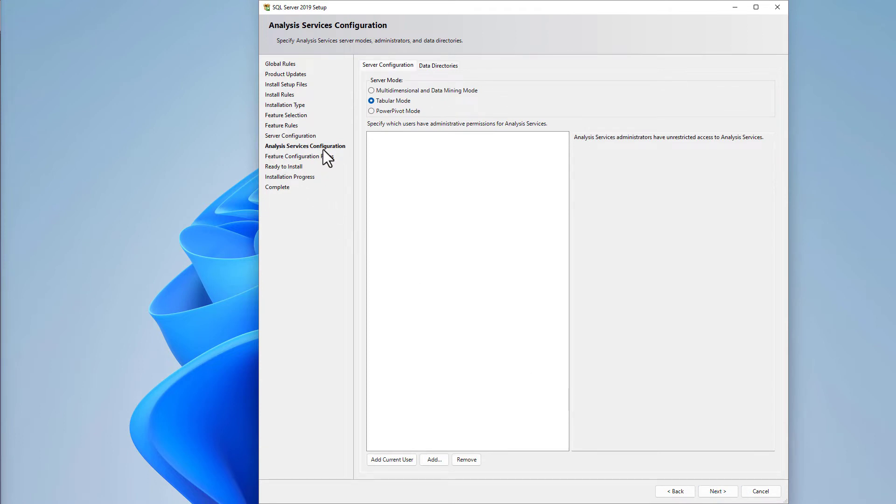
{"action": "mouse_move", "coordinate": [292, 156]}
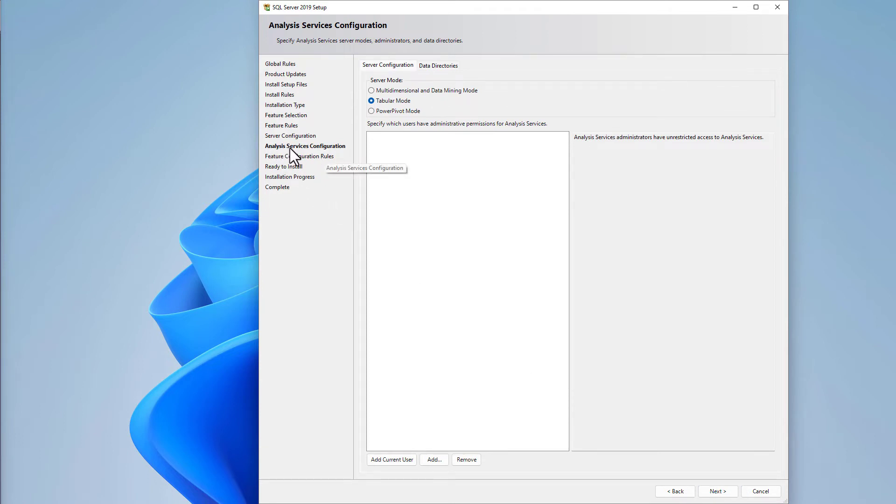
{"action": "mouse_move", "coordinate": [383, 147]}
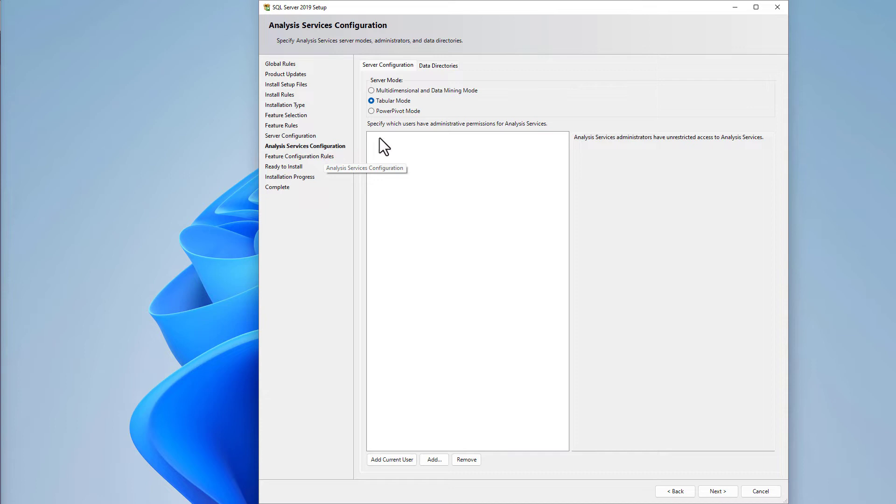
{"action": "mouse_move", "coordinate": [434, 106]}
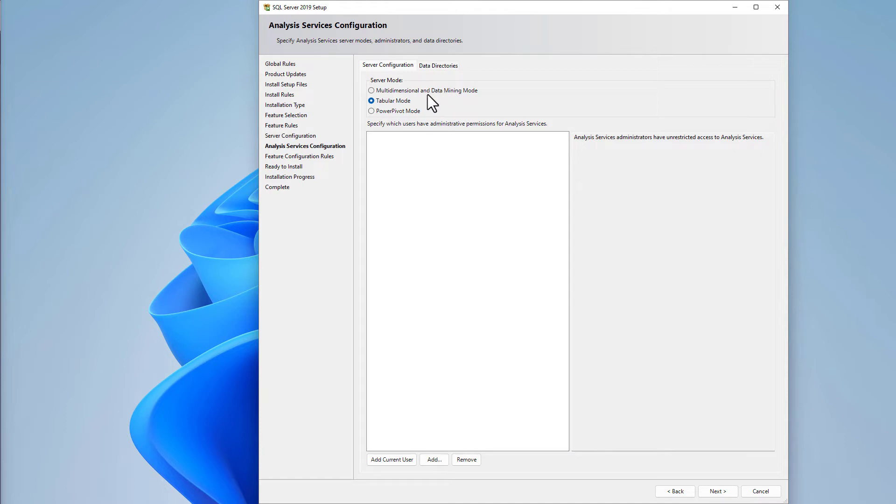
{"action": "mouse_move", "coordinate": [381, 98]}
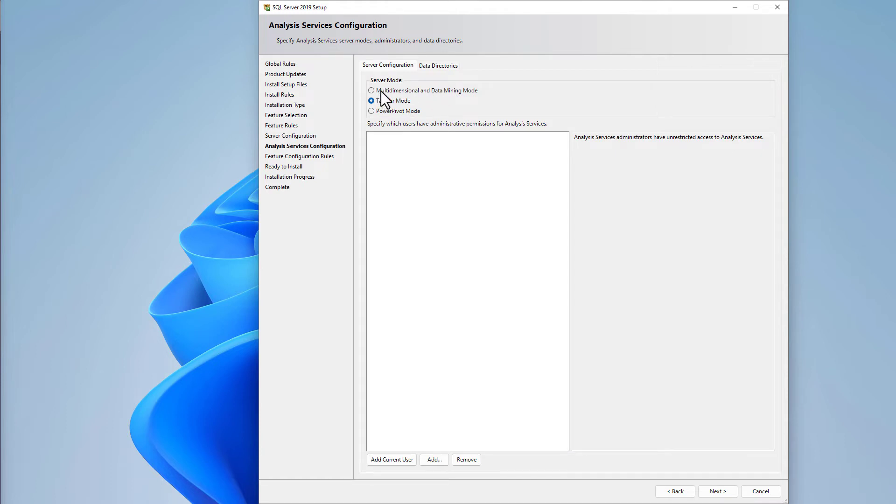
{"action": "mouse_move", "coordinate": [390, 93]}
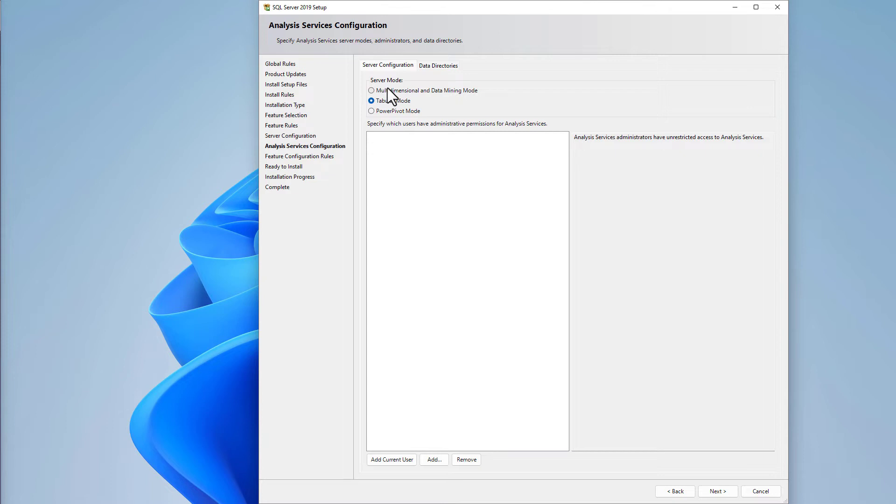
{"action": "mouse_move", "coordinate": [395, 109]}
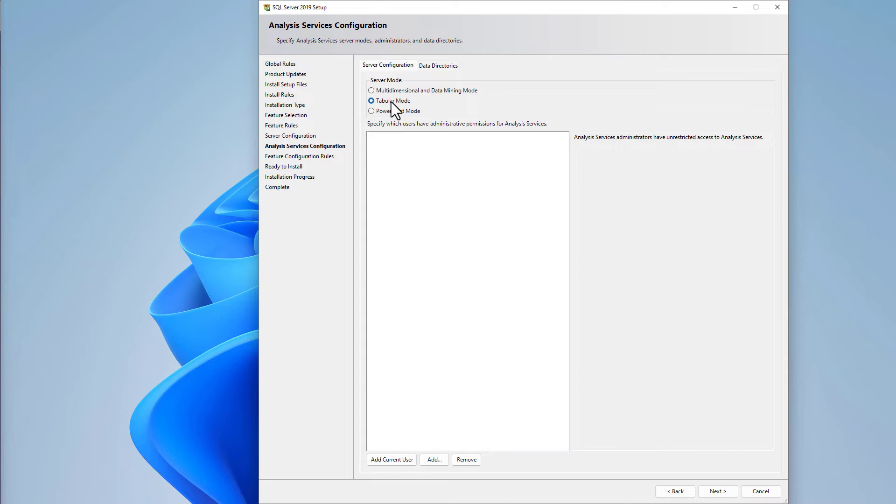
{"action": "mouse_move", "coordinate": [397, 106]}
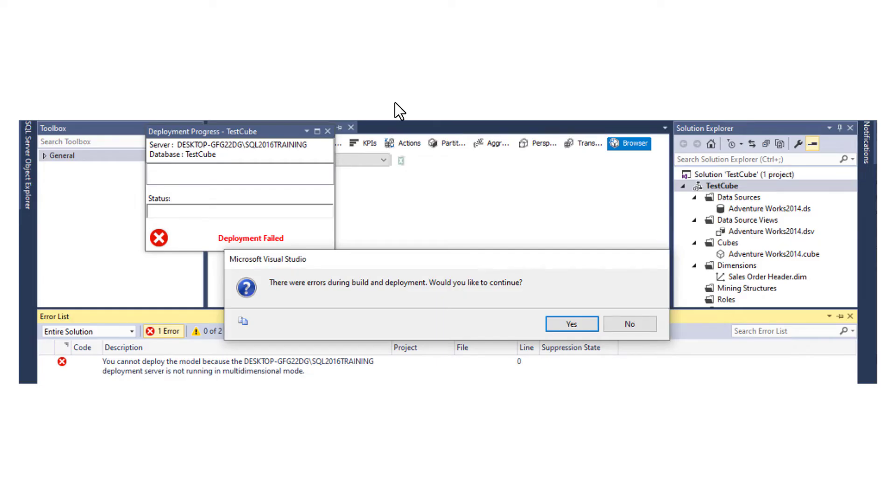
{"action": "mouse_move", "coordinate": [284, 306]}
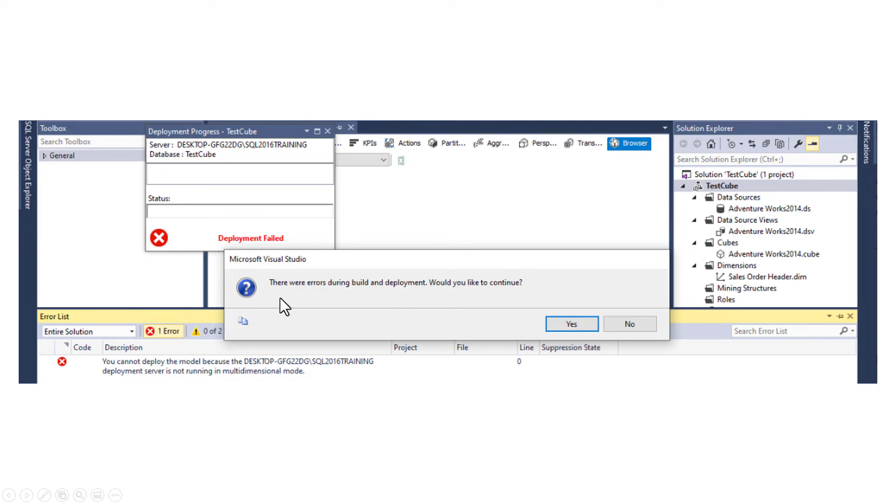
{"action": "mouse_move", "coordinate": [196, 374]}
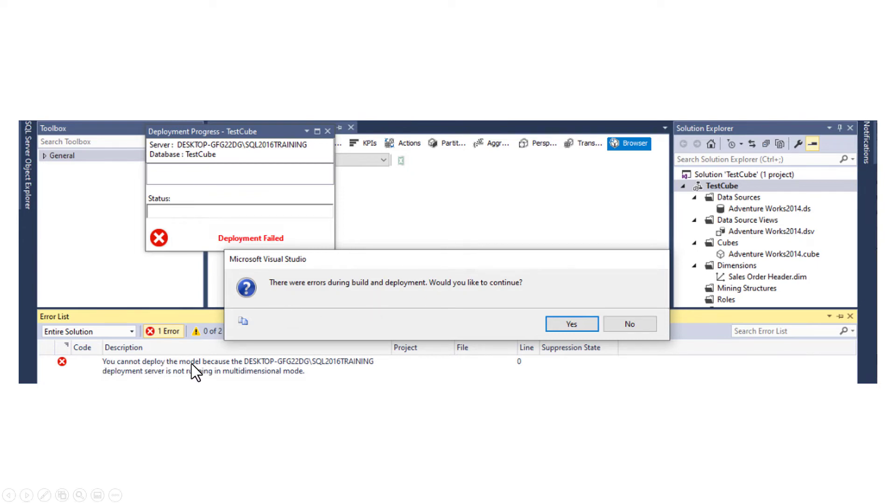
{"action": "mouse_move", "coordinate": [217, 377]}
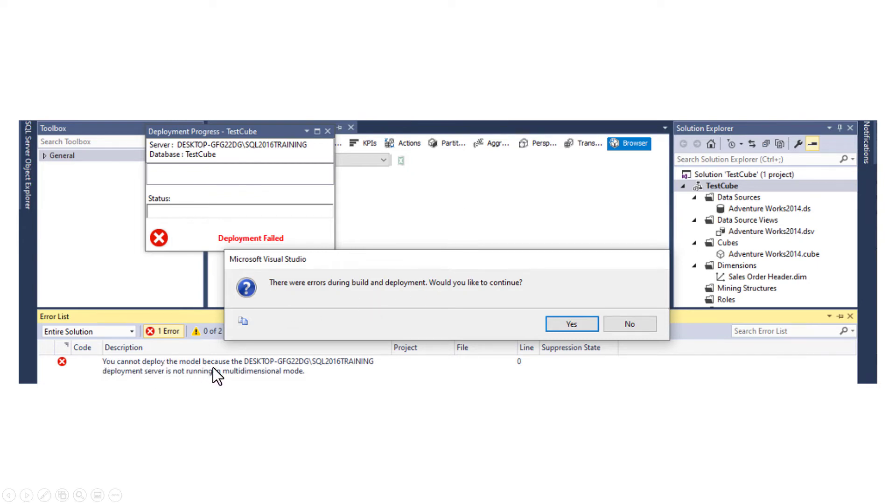
{"action": "mouse_move", "coordinate": [277, 386]}
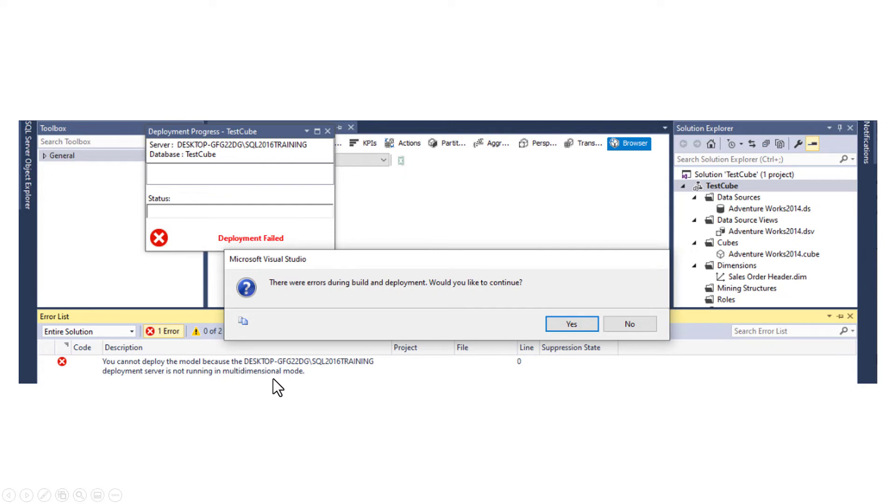
{"action": "mouse_move", "coordinate": [350, 382]}
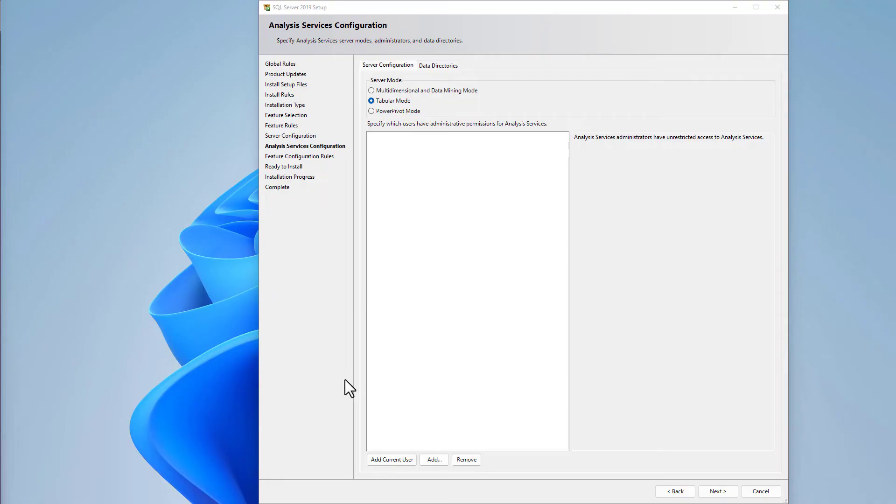
{"action": "mouse_move", "coordinate": [380, 349]}
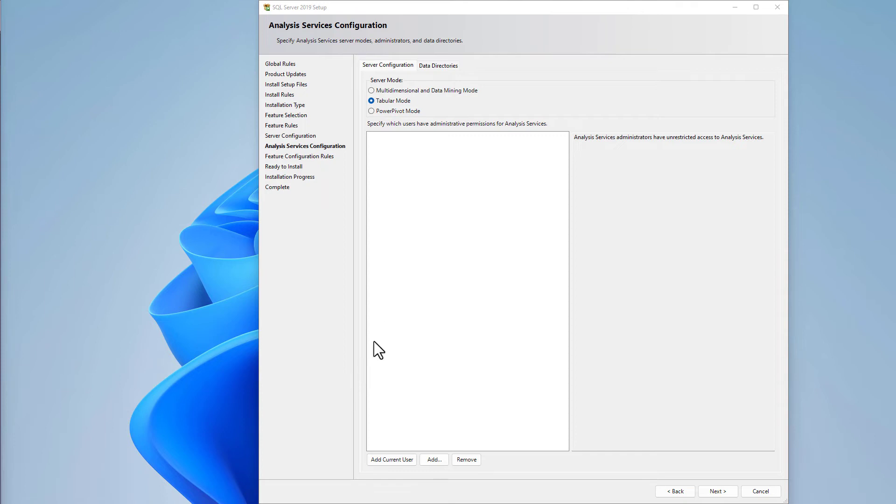
- Choose Multidimensional and Data Mining Mode and add the current user as Analysis Services administrator
{"action": "left_click", "coordinate": [371, 90]}
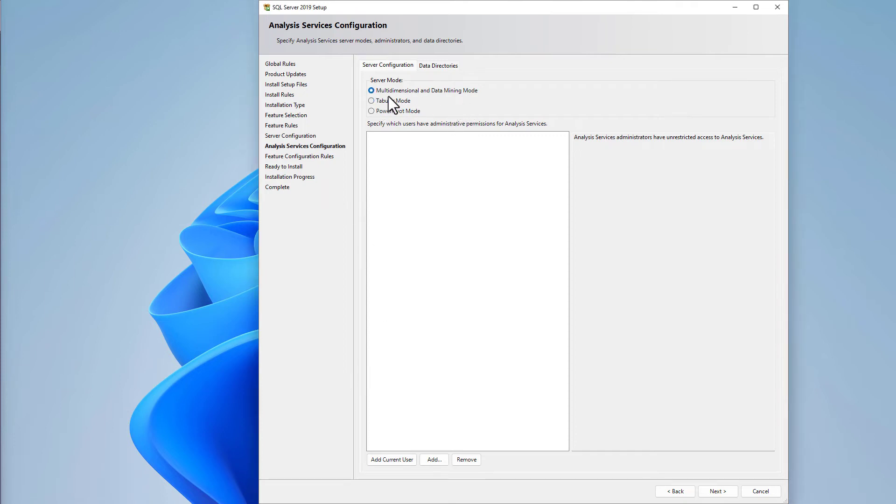
{"action": "mouse_move", "coordinate": [409, 96]}
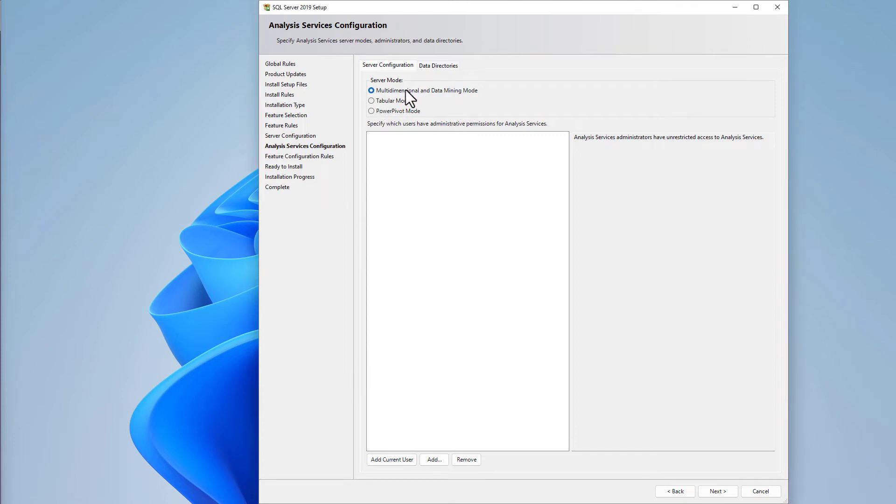
{"action": "mouse_move", "coordinate": [425, 97]}
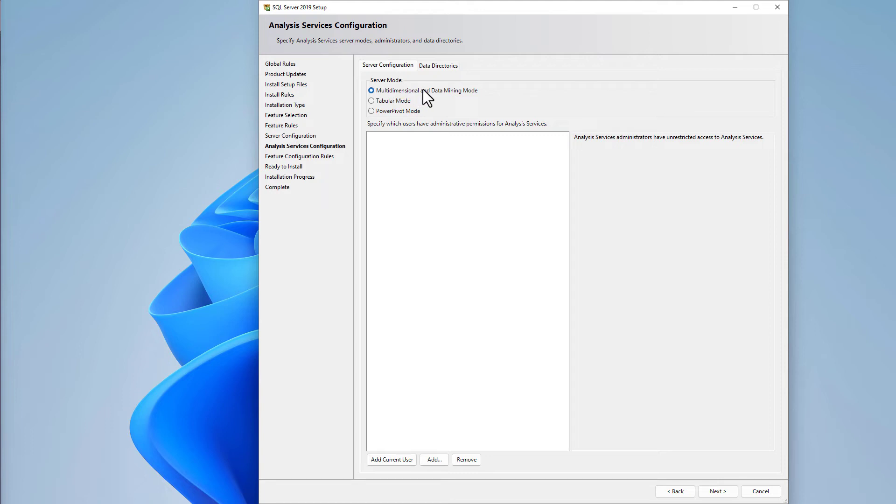
{"action": "mouse_move", "coordinate": [393, 111]}
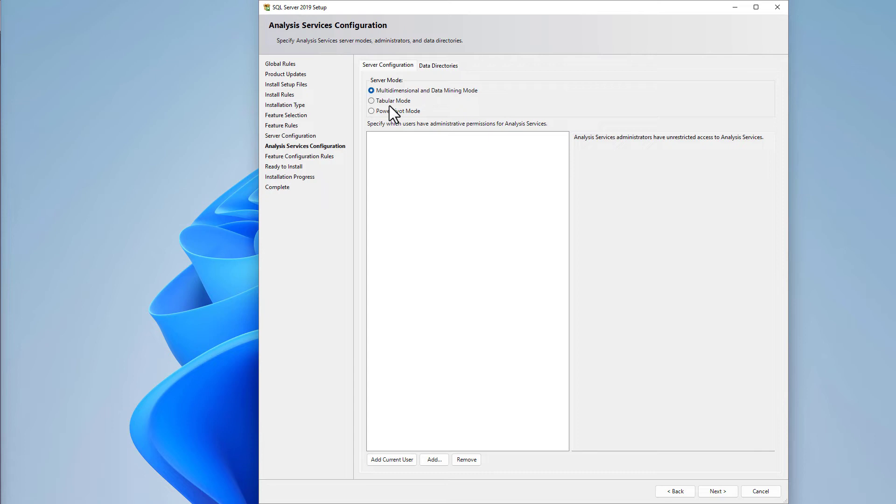
{"action": "mouse_move", "coordinate": [428, 135]}
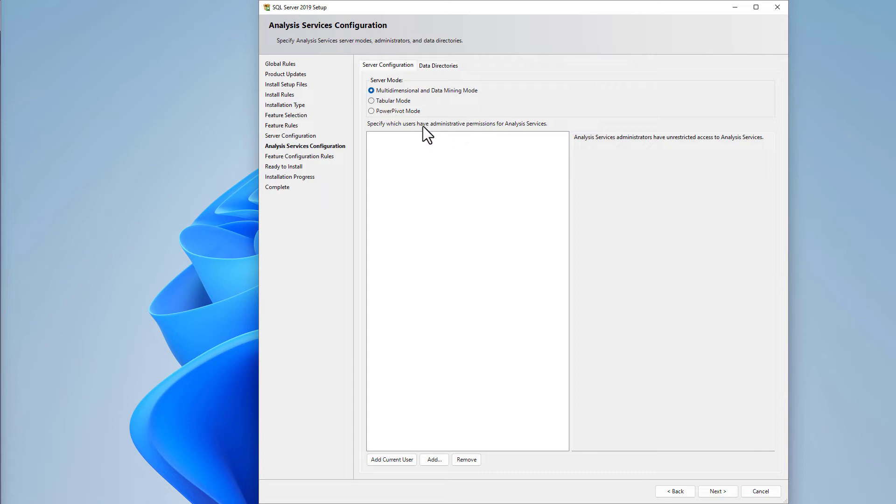
{"action": "mouse_move", "coordinate": [494, 210]}
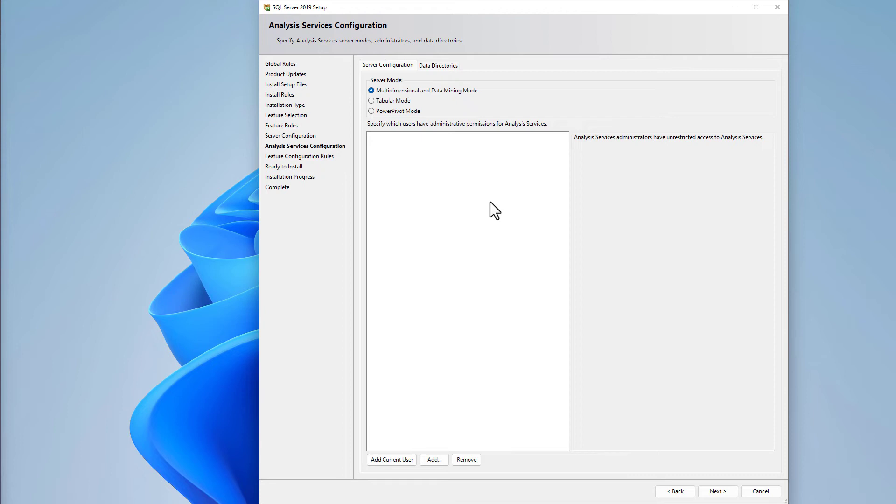
{"action": "mouse_move", "coordinate": [393, 461]}
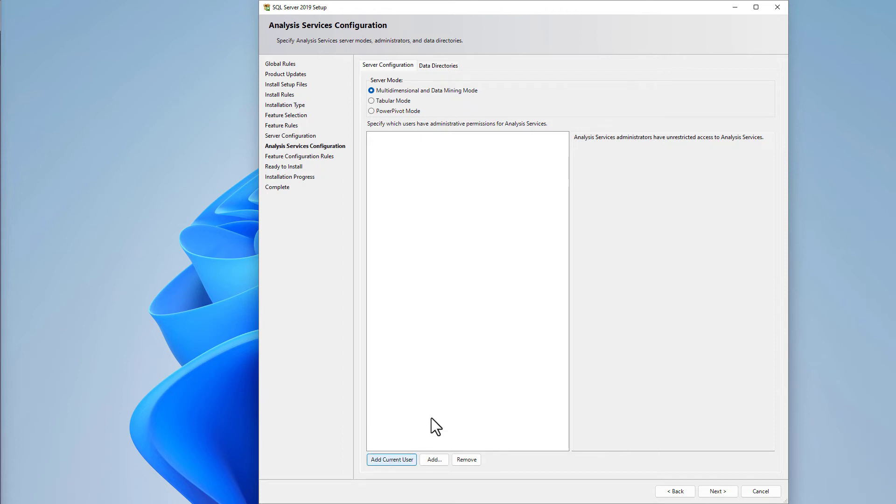
{"action": "left_click", "coordinate": [392, 459]}
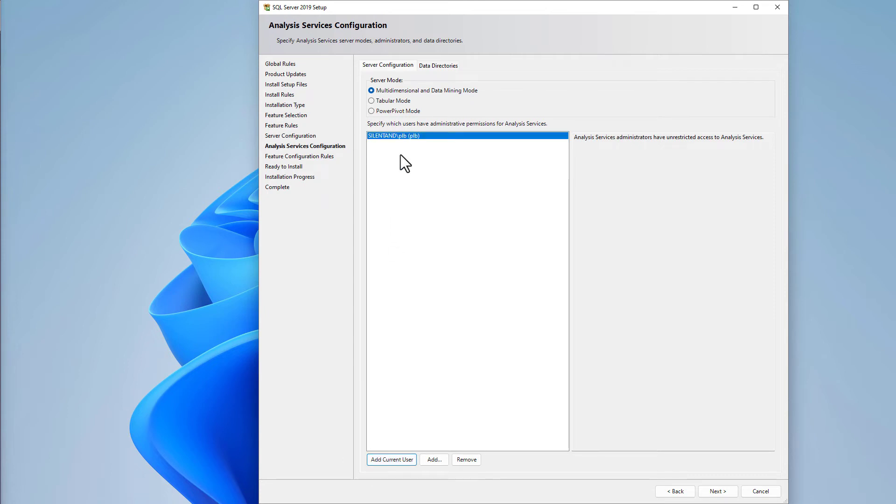
{"action": "mouse_move", "coordinate": [393, 178]}
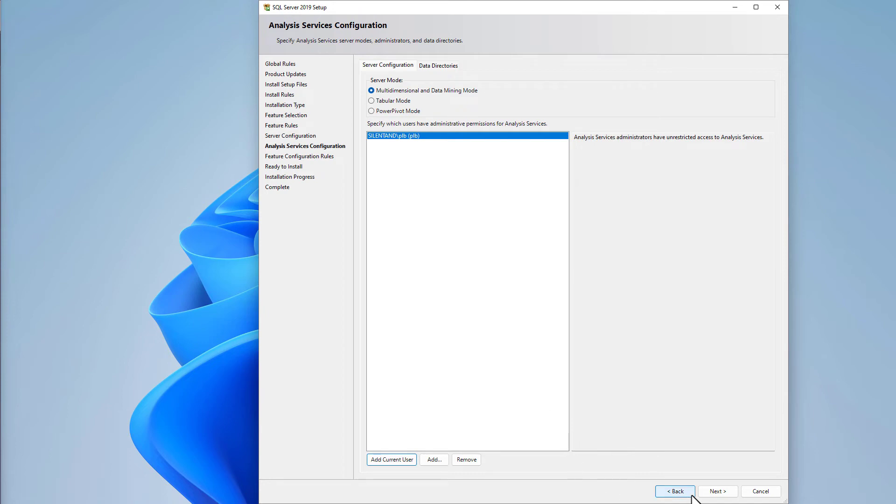
- View the Ready to Install summary, revert server mode to Tabular, and back up to Feature Selection
{"action": "left_click", "coordinate": [717, 491]}
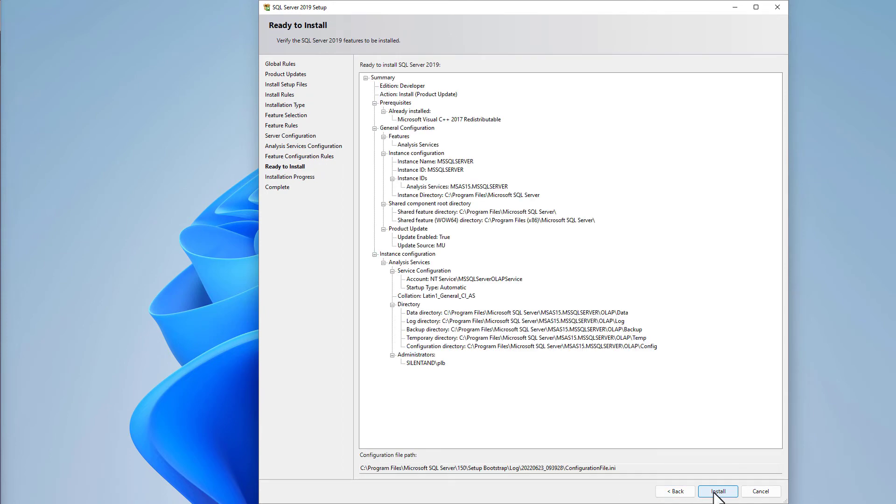
{"action": "mouse_move", "coordinate": [675, 492]}
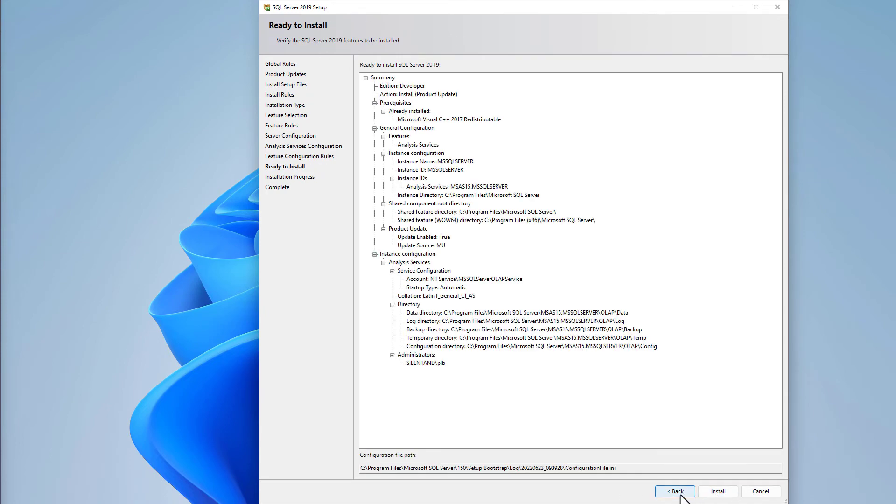
{"action": "left_click", "coordinate": [675, 491]}
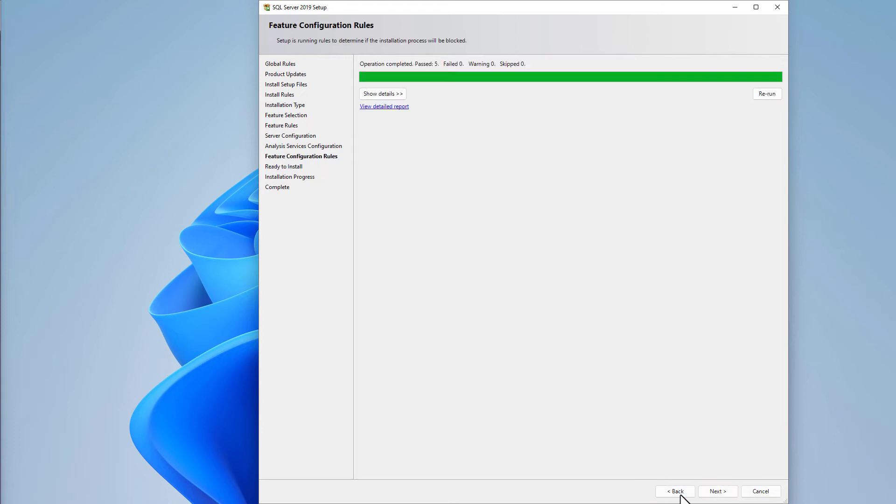
{"action": "left_click", "coordinate": [675, 492]}
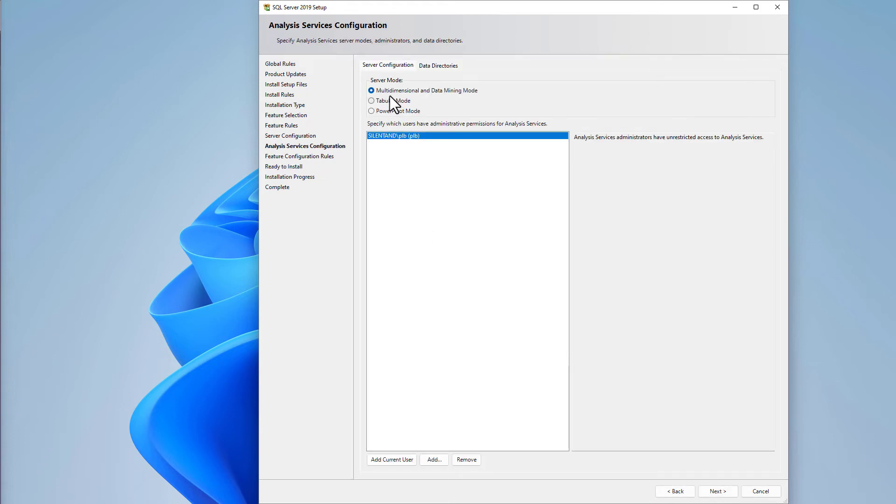
{"action": "left_click", "coordinate": [372, 101]}
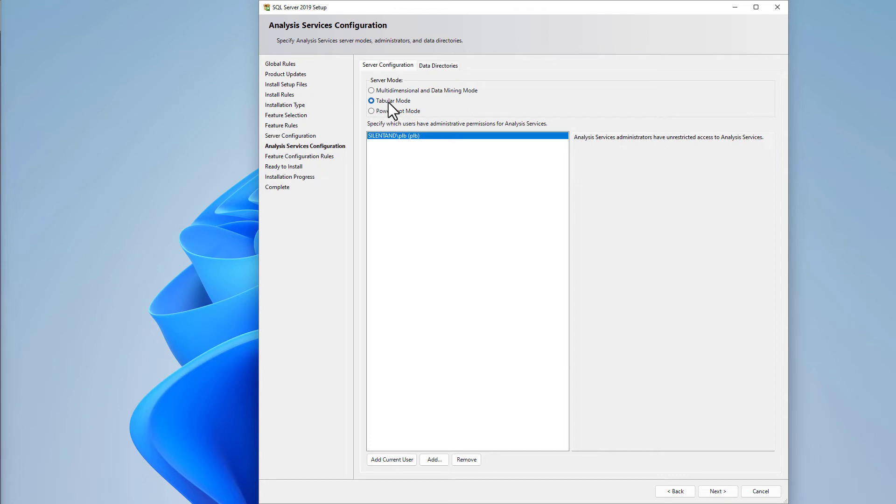
{"action": "left_click", "coordinate": [675, 491]}
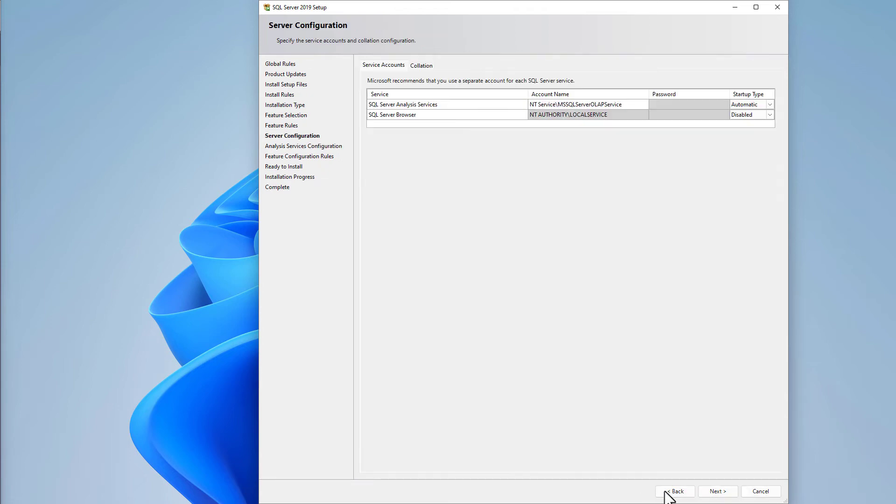
{"action": "left_click", "coordinate": [674, 491]}
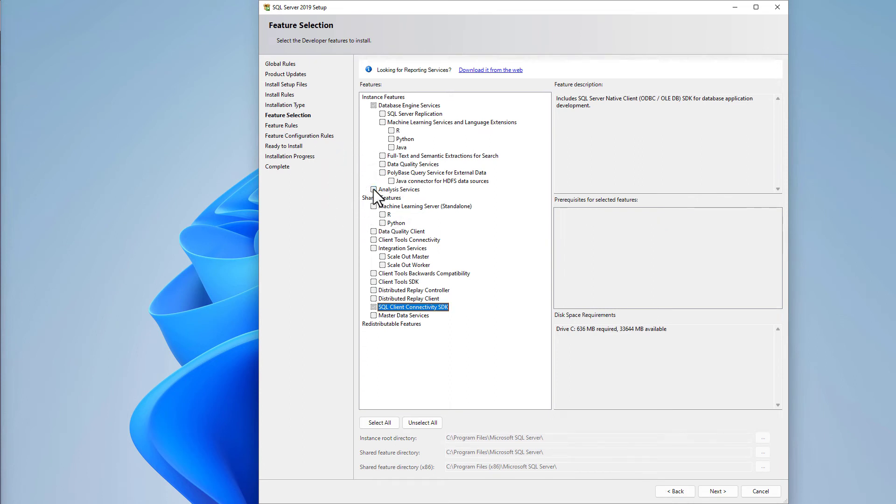
{"action": "mouse_move", "coordinate": [718, 492]}
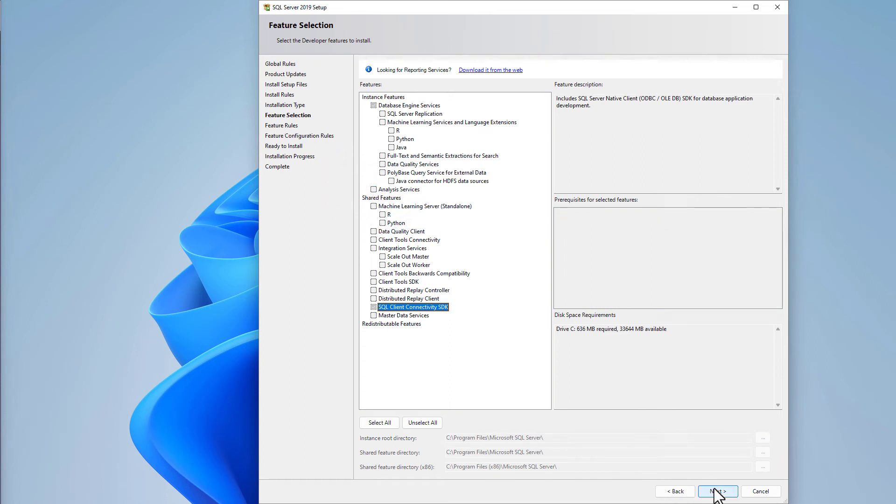
- Clear the no-feature validation error, reselect Analysis Services, and return to Multidimensional mode configuration
{"action": "left_click", "coordinate": [718, 492]}
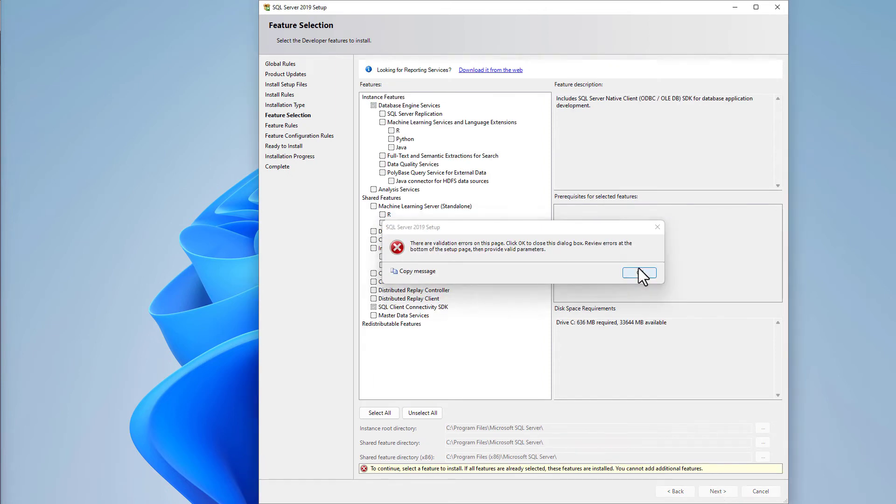
{"action": "left_click", "coordinate": [639, 273]}
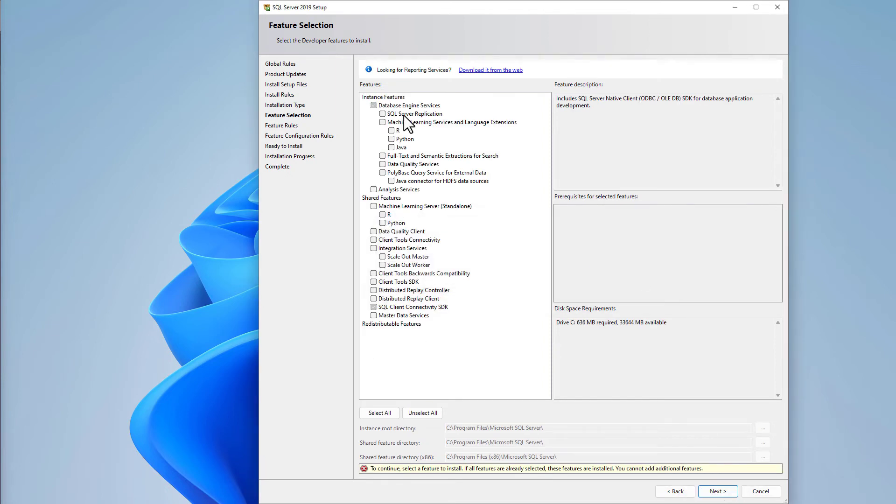
{"action": "mouse_move", "coordinate": [486, 296]}
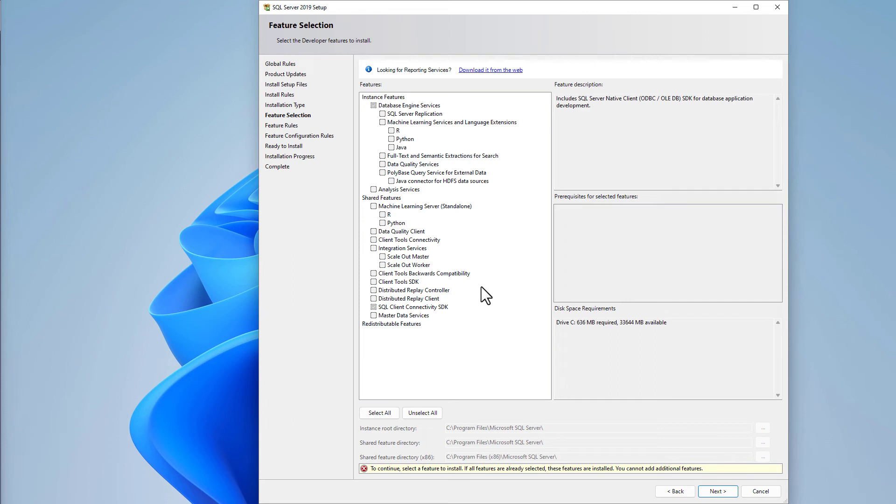
{"action": "mouse_move", "coordinate": [390, 209]}
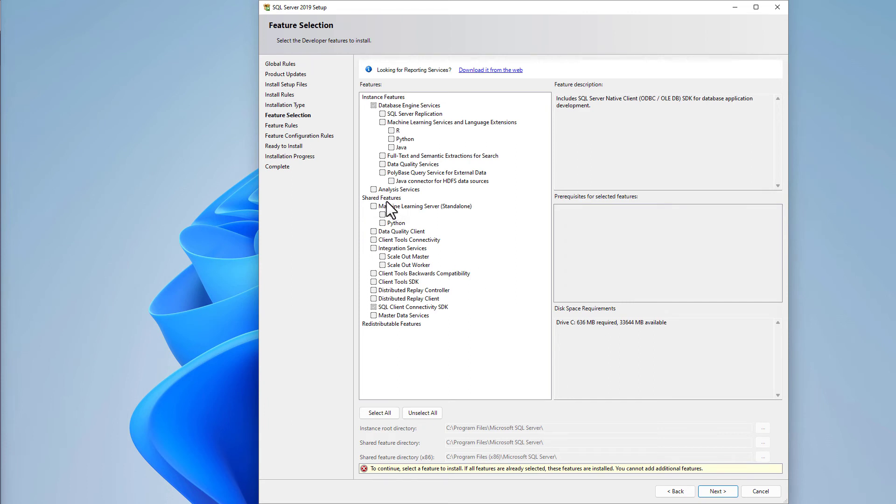
{"action": "left_click", "coordinate": [718, 491]}
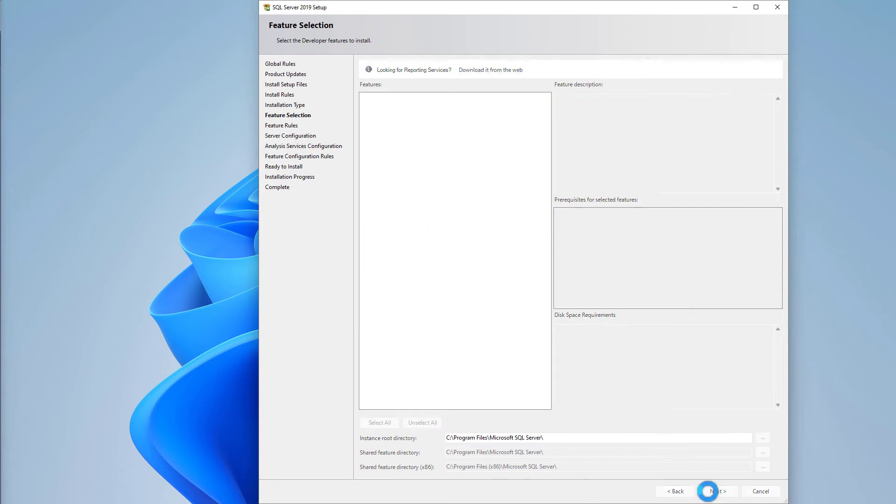
{"action": "left_click", "coordinate": [716, 492]}
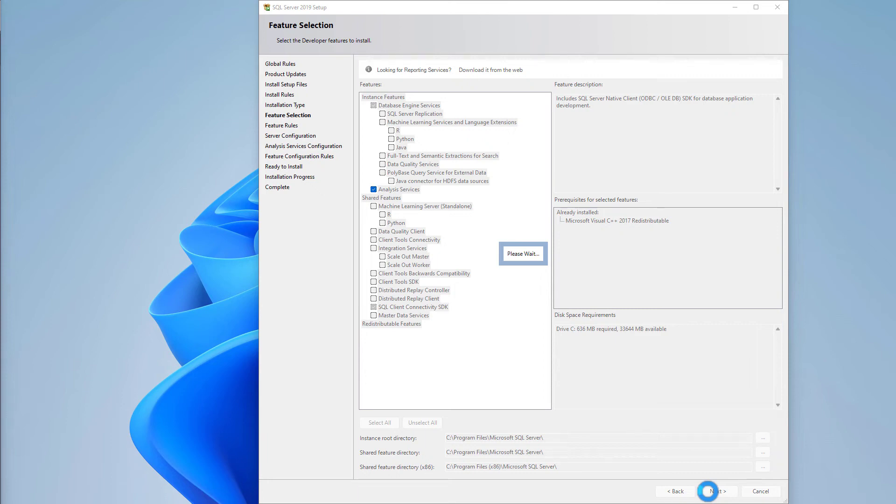
{"action": "left_click", "coordinate": [716, 491]}
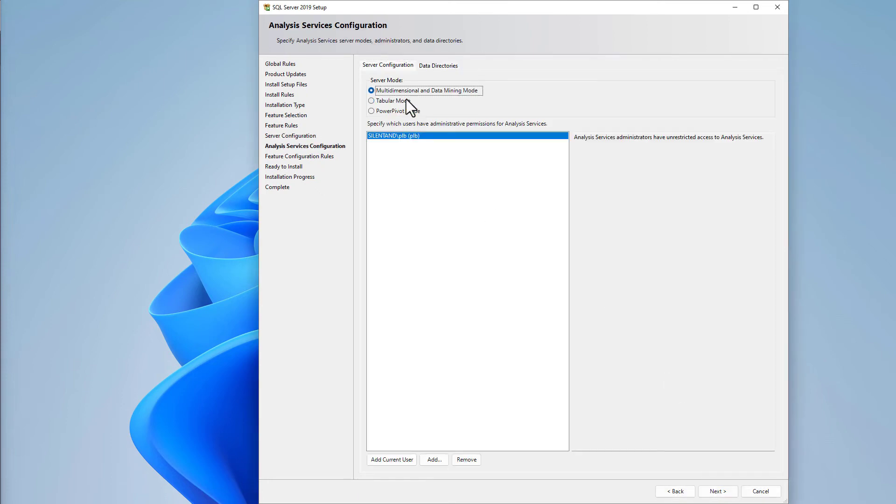
{"action": "mouse_move", "coordinate": [429, 128]}
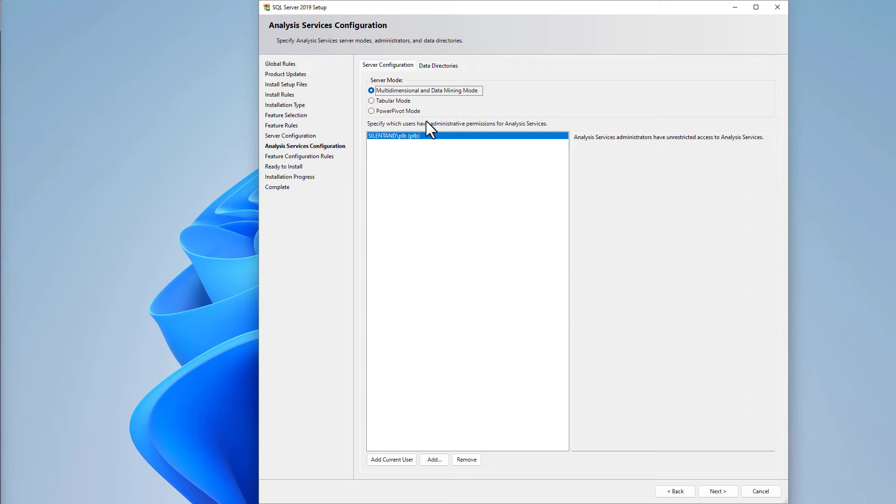
{"action": "mouse_move", "coordinate": [644, 497]}
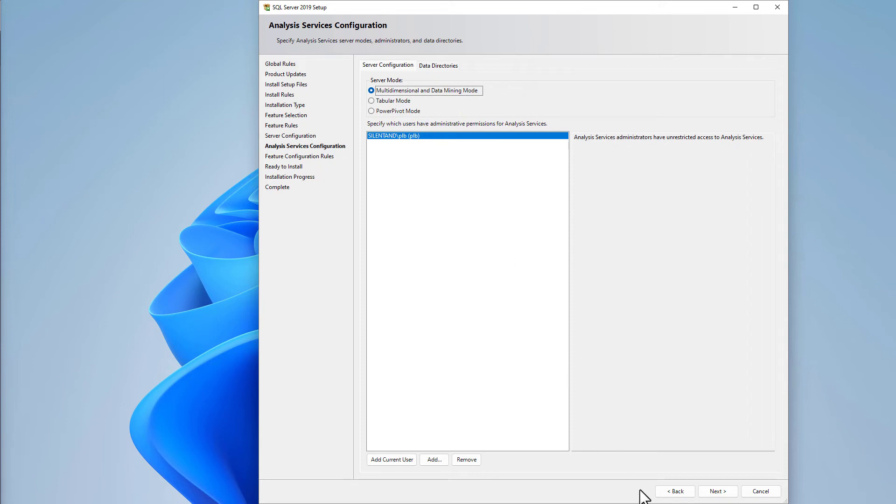
- Go back to Installation Type and choose Perform a new installation
{"action": "left_click", "coordinate": [674, 491]}
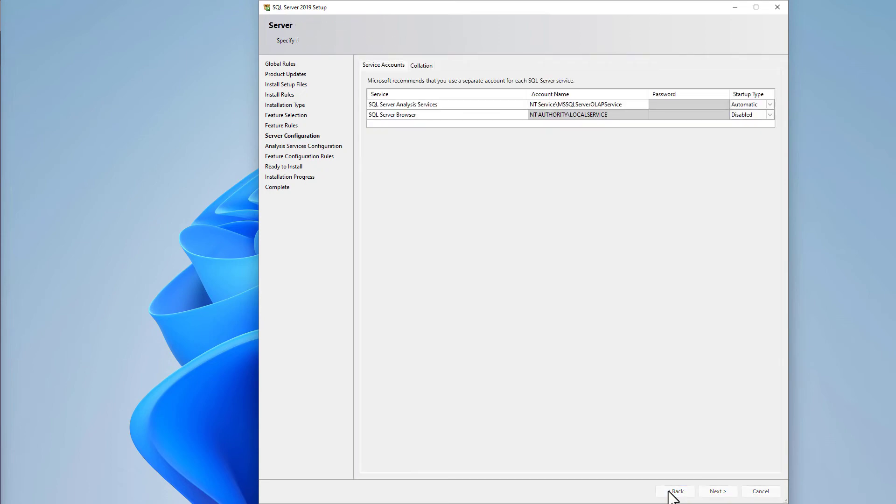
{"action": "left_click", "coordinate": [676, 491]}
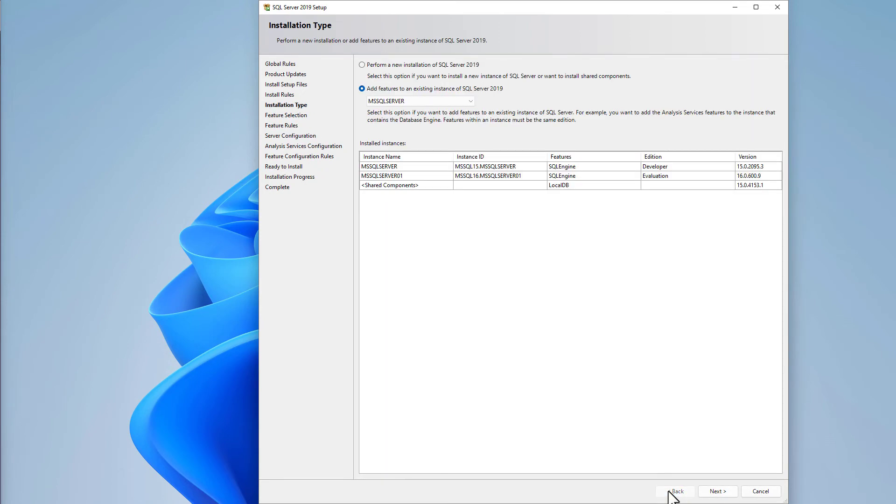
{"action": "left_click", "coordinate": [362, 65]}
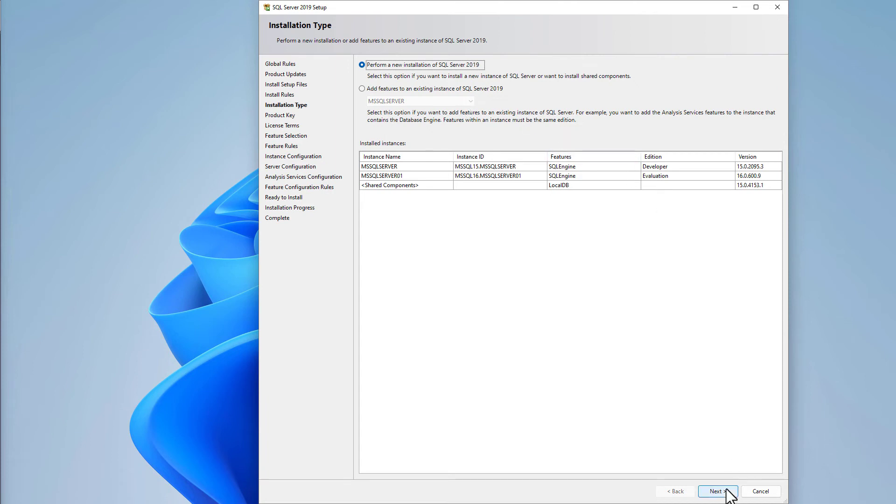
{"action": "left_click", "coordinate": [718, 491]}
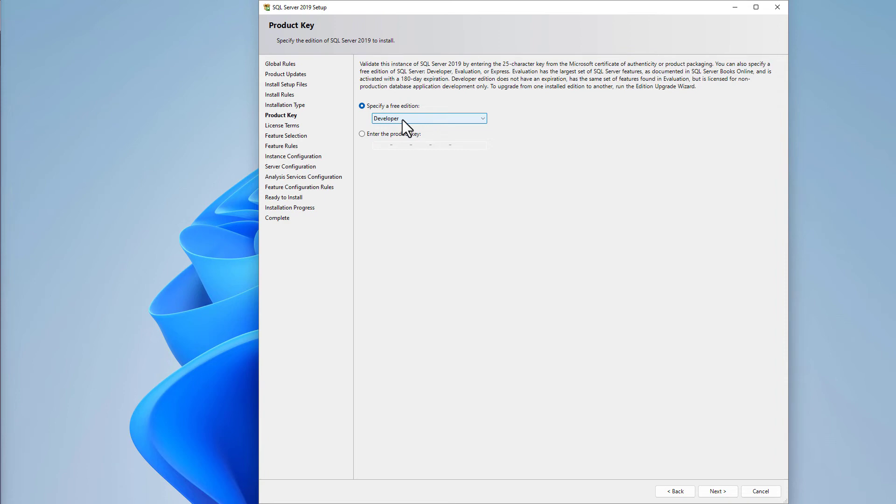
- Keep the Developer edition and accept the license terms
{"action": "left_click", "coordinate": [718, 491]}
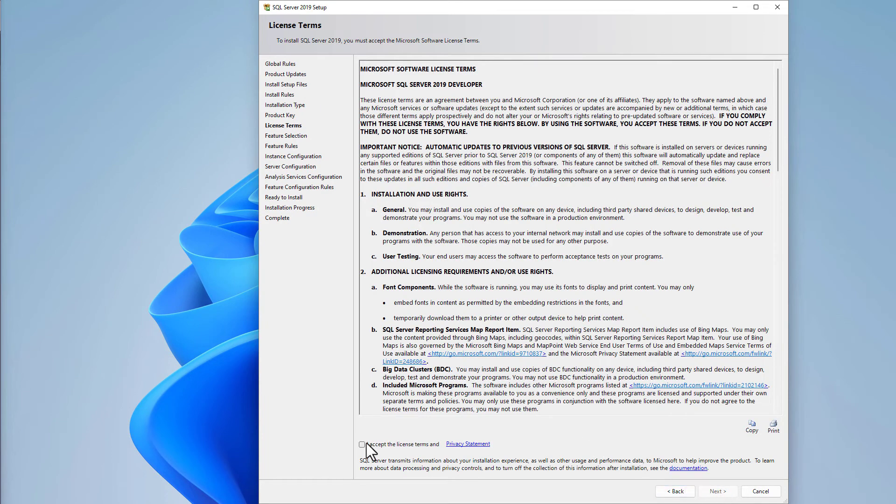
{"action": "left_click", "coordinate": [717, 491]}
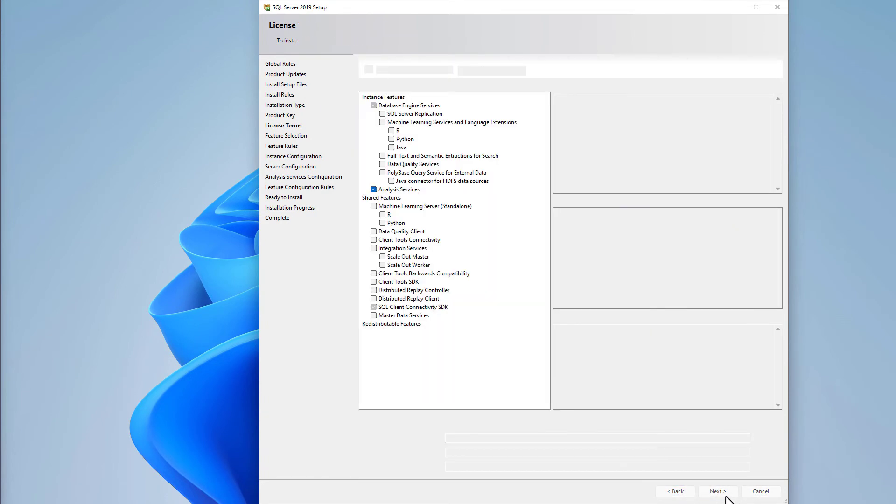
{"action": "left_click", "coordinate": [718, 491]}
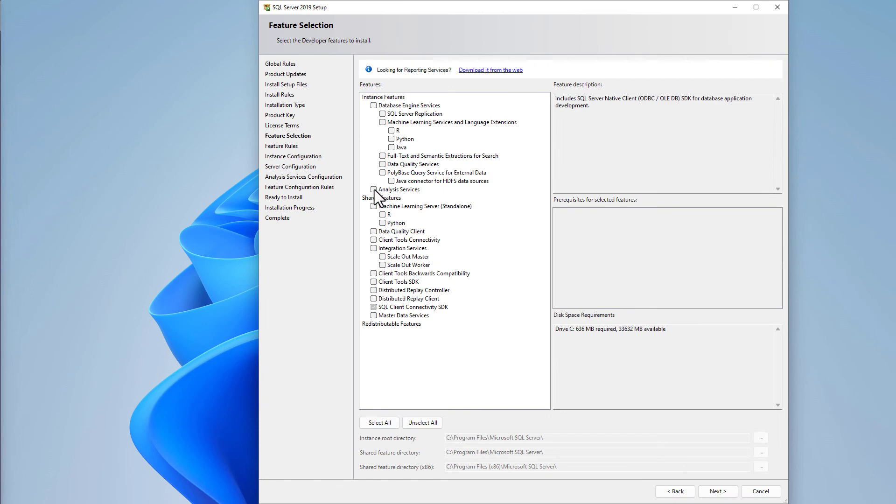
- Check Analysis Services and name the new instance HITHERE, dismissing the validation error
{"action": "left_click", "coordinate": [374, 189]}
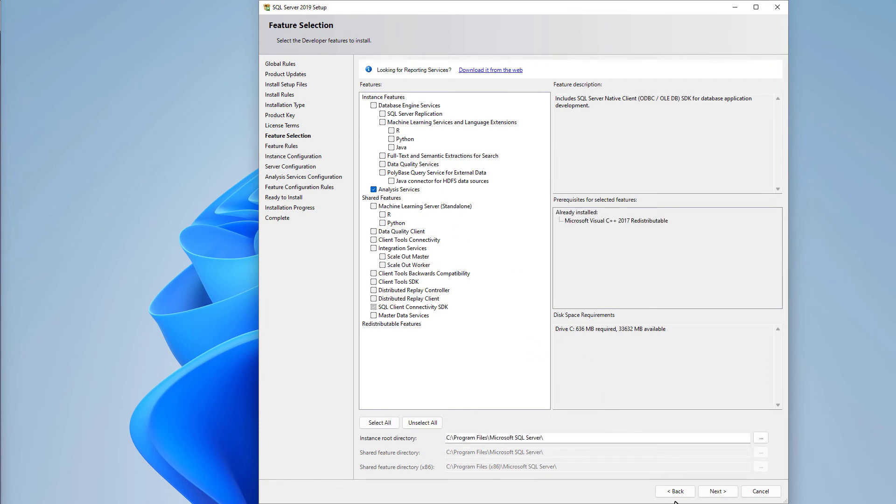
{"action": "left_click", "coordinate": [718, 491]}
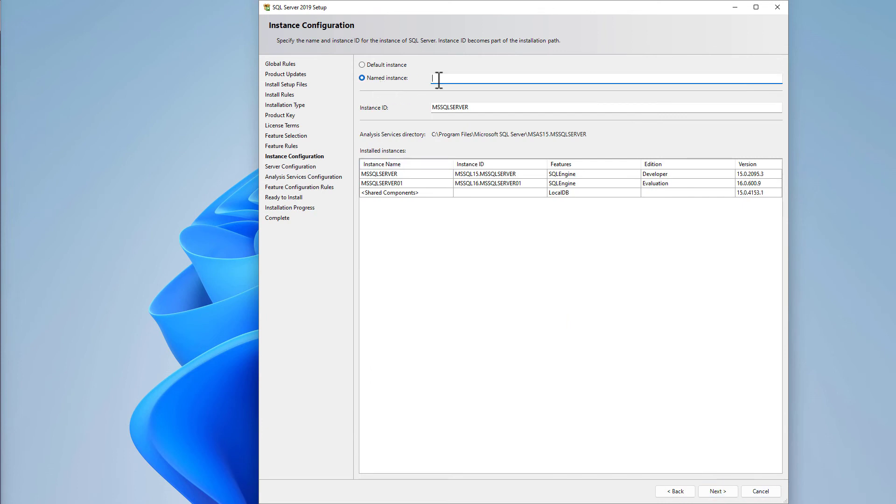
{"action": "type", "text": "HITHERE"}
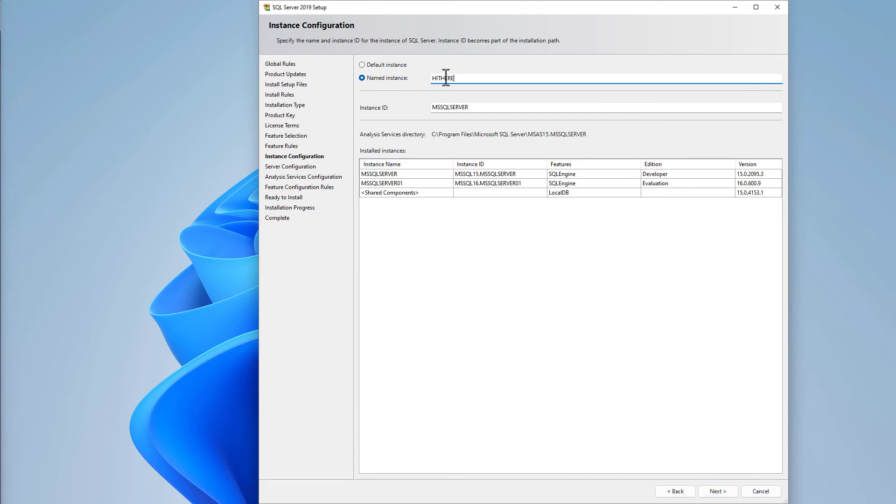
{"action": "left_click", "coordinate": [717, 491]}
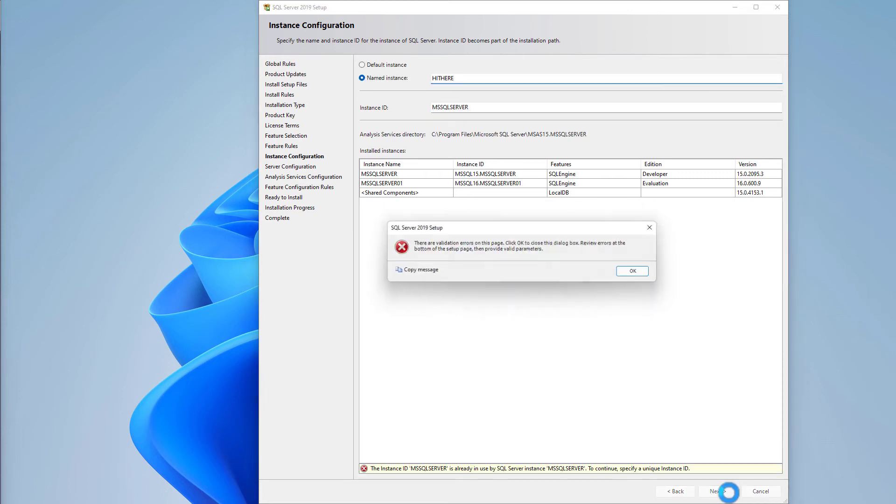
{"action": "left_click", "coordinate": [632, 271]}
{"action": "type", "text": "HITHERE"}
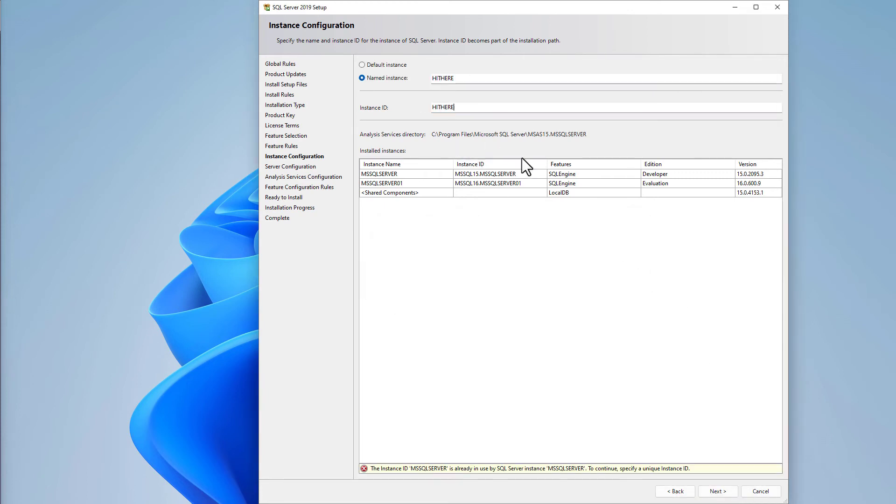
- Proceed with the corrected Instance ID to Analysis Services Configuration, then return to service accounts
{"action": "left_click", "coordinate": [717, 491]}
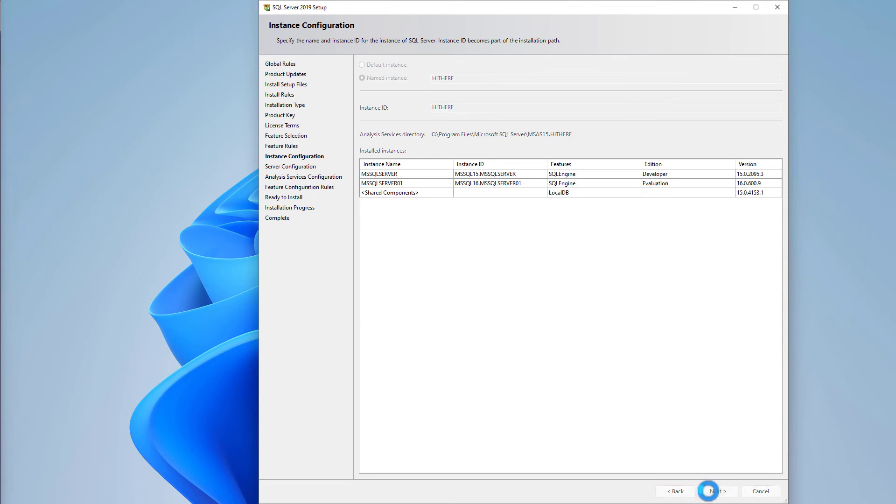
{"action": "left_click", "coordinate": [716, 491]}
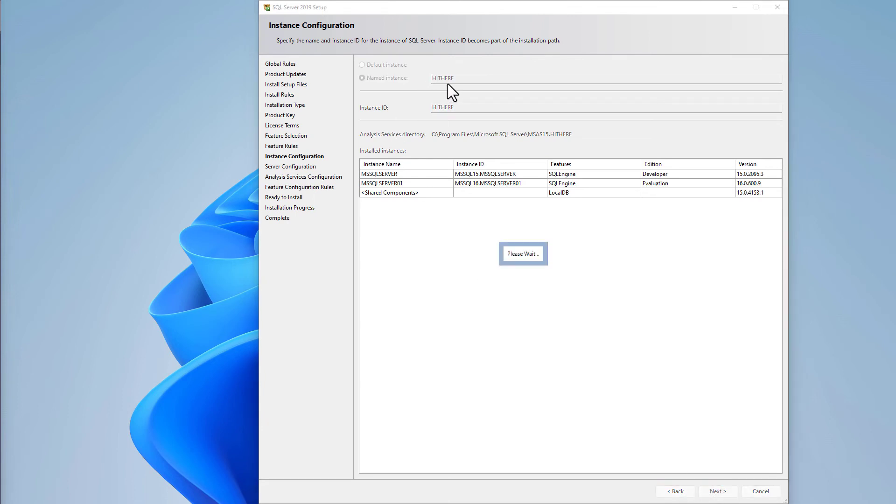
{"action": "left_click", "coordinate": [717, 491]}
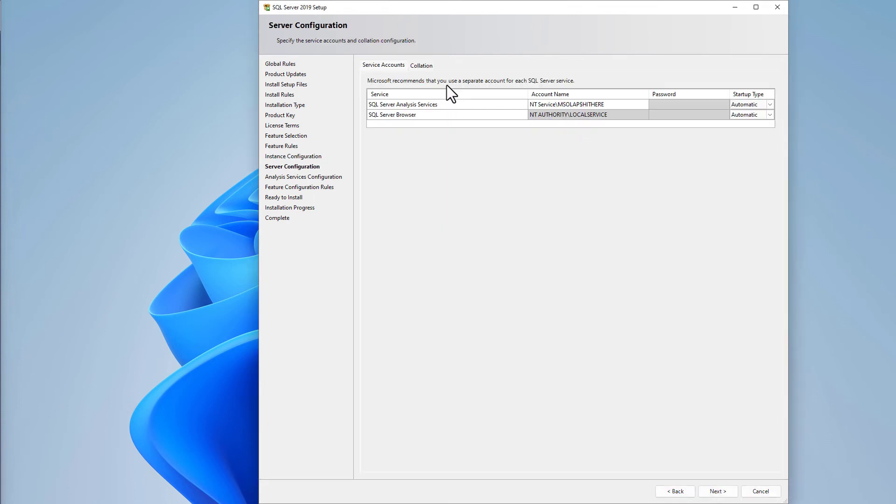
{"action": "mouse_move", "coordinate": [718, 492]}
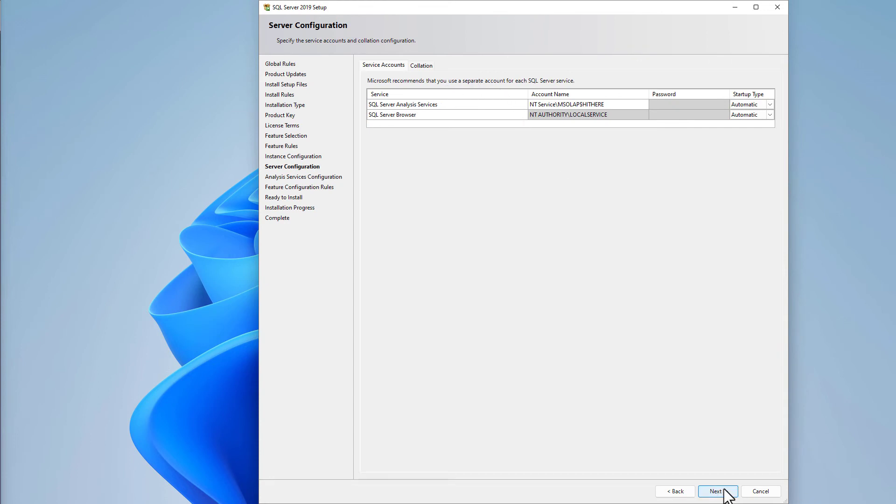
{"action": "left_click", "coordinate": [718, 491]}
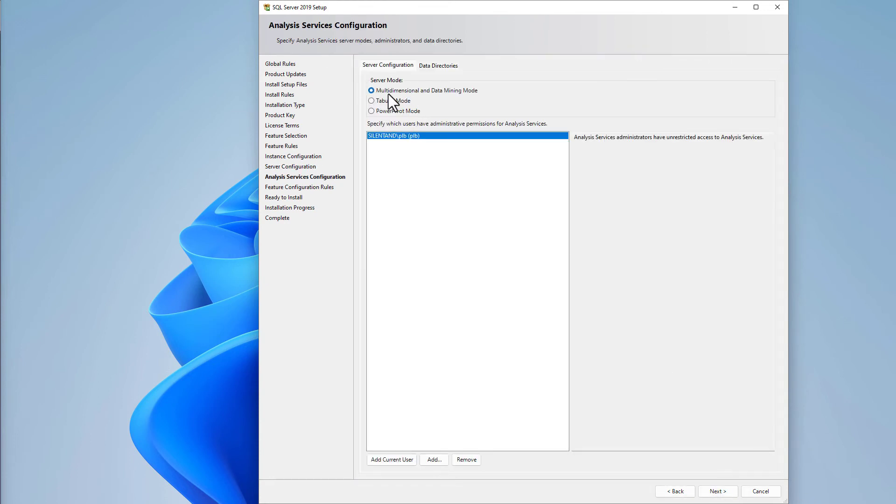
{"action": "mouse_move", "coordinate": [420, 84]}
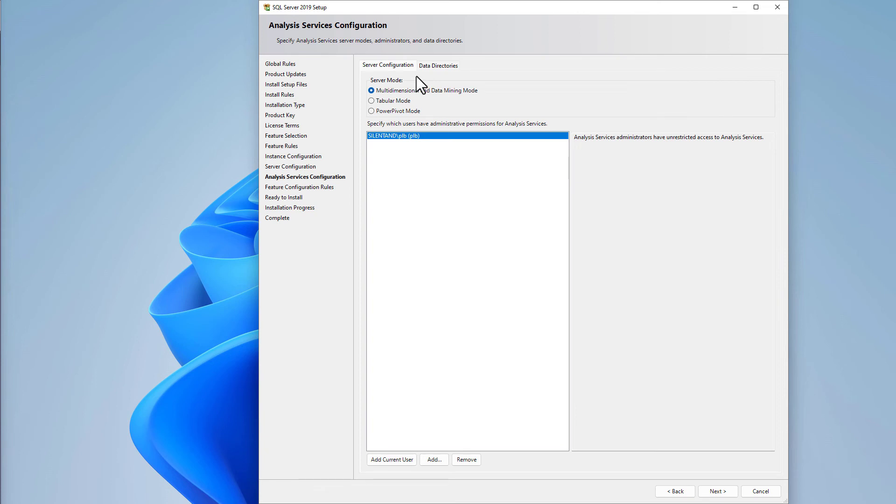
{"action": "mouse_move", "coordinate": [495, 118]}
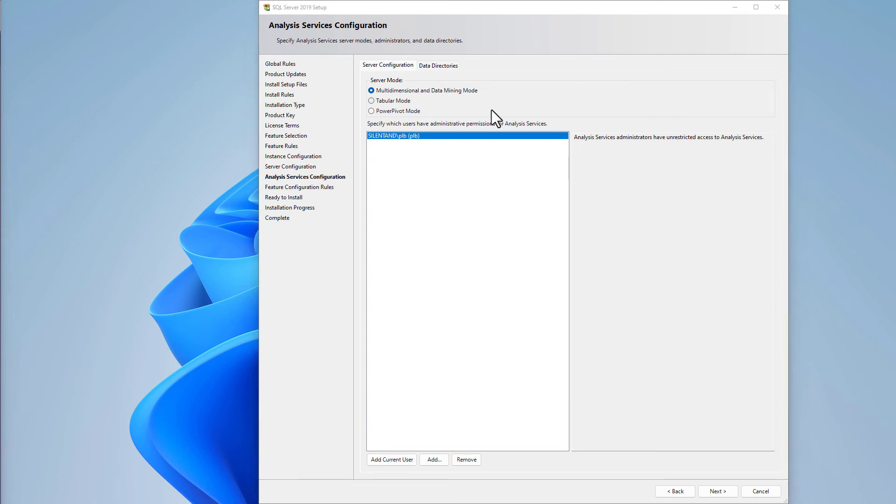
{"action": "left_click", "coordinate": [675, 491]}
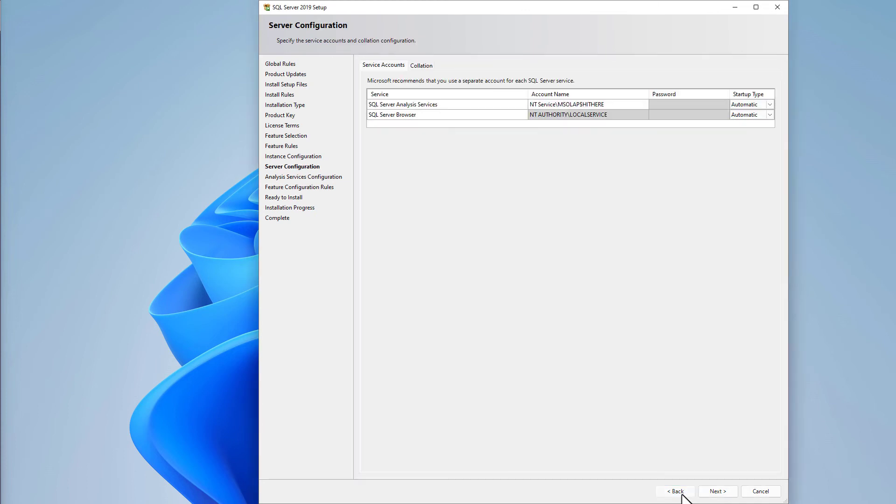
- Open Connect to Server in Management Studio and browse for local servers
{"action": "left_click", "coordinate": [675, 491]}
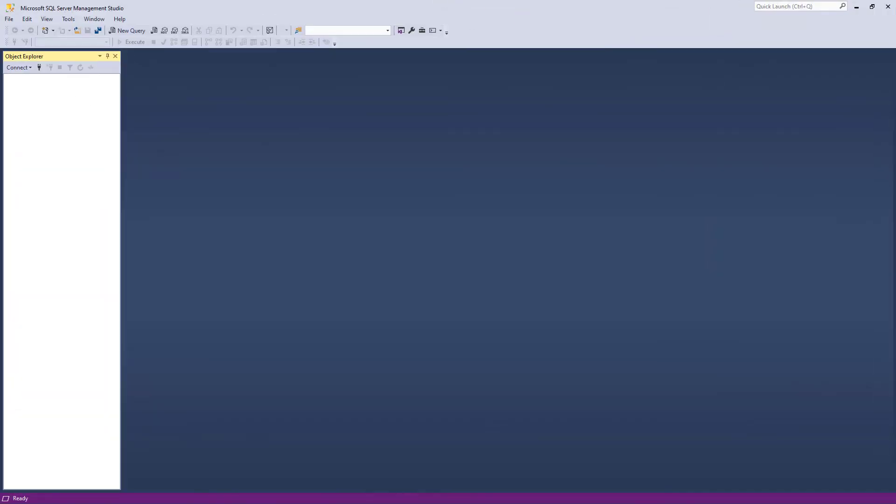
{"action": "left_click", "coordinate": [19, 67]}
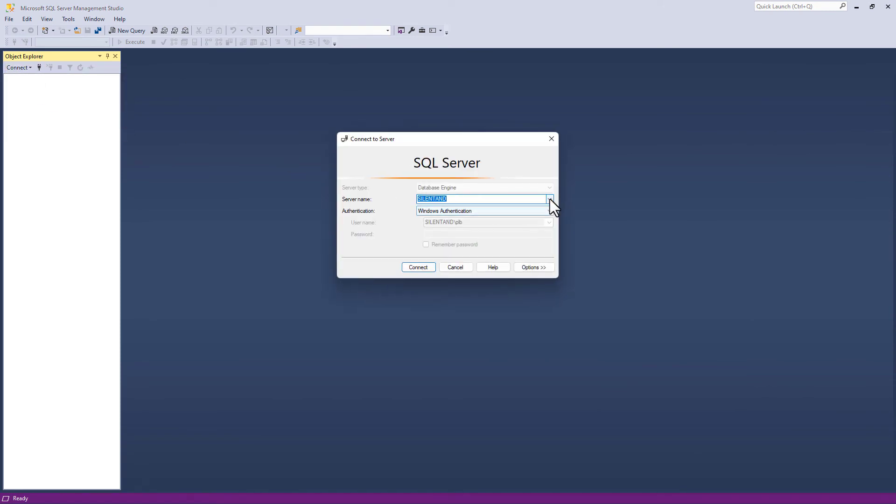
{"action": "left_click", "coordinate": [548, 199]}
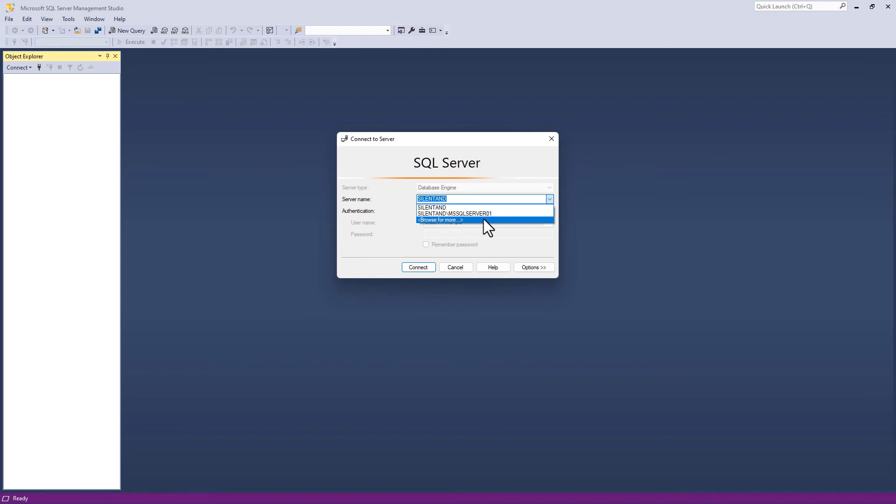
{"action": "left_click", "coordinate": [441, 220]}
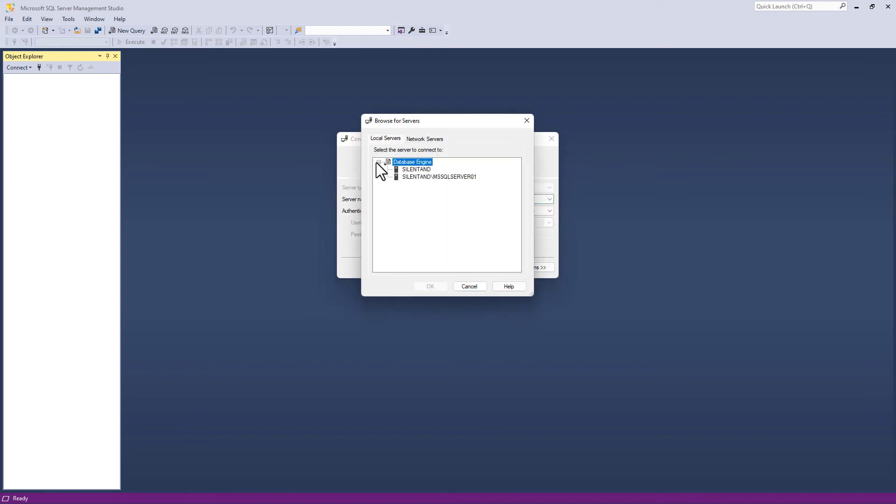
{"action": "mouse_move", "coordinate": [425, 183]}
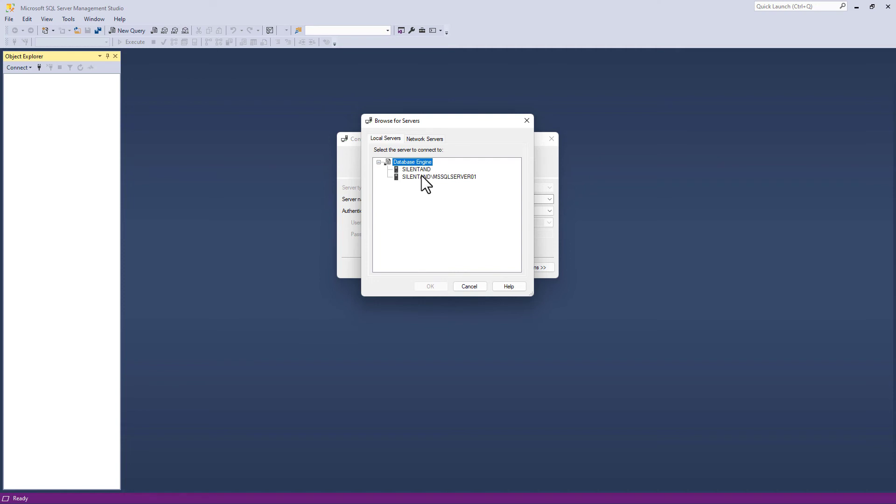
- Review the default and MSSQLSERVER01 Database Engine instances, then cancel without connecting
{"action": "left_click", "coordinate": [416, 169]}
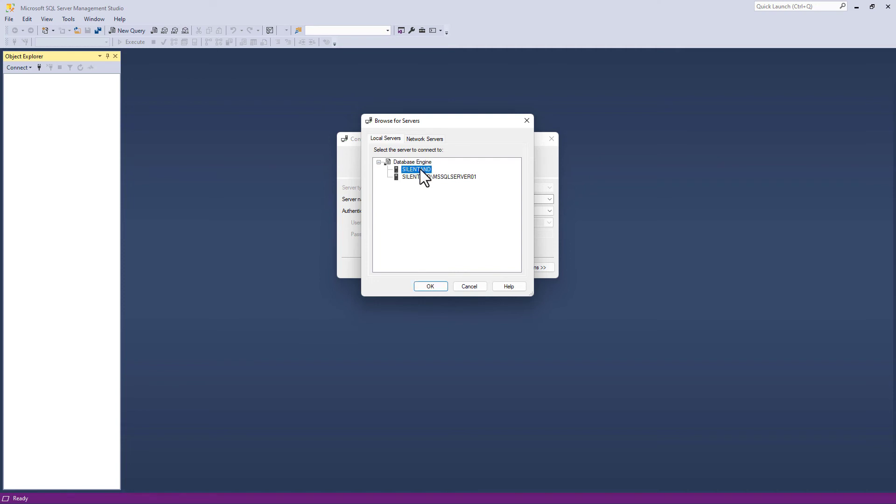
{"action": "left_click", "coordinate": [439, 176]}
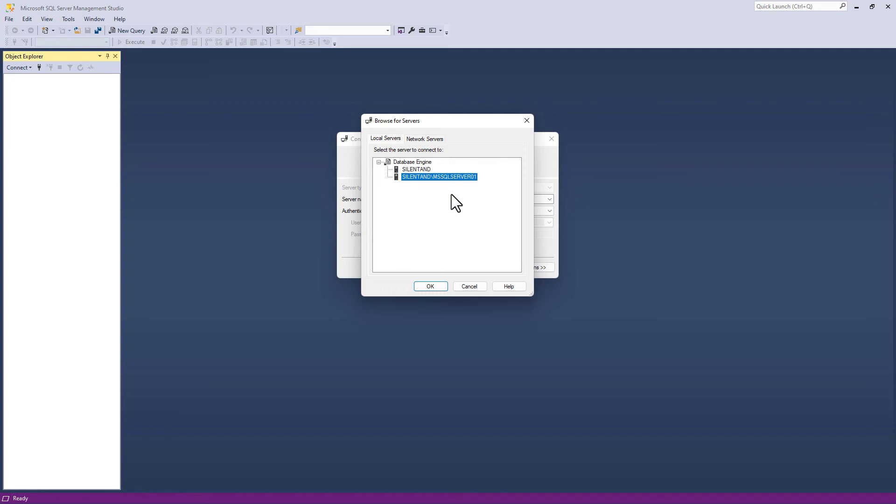
{"action": "mouse_move", "coordinate": [420, 172]}
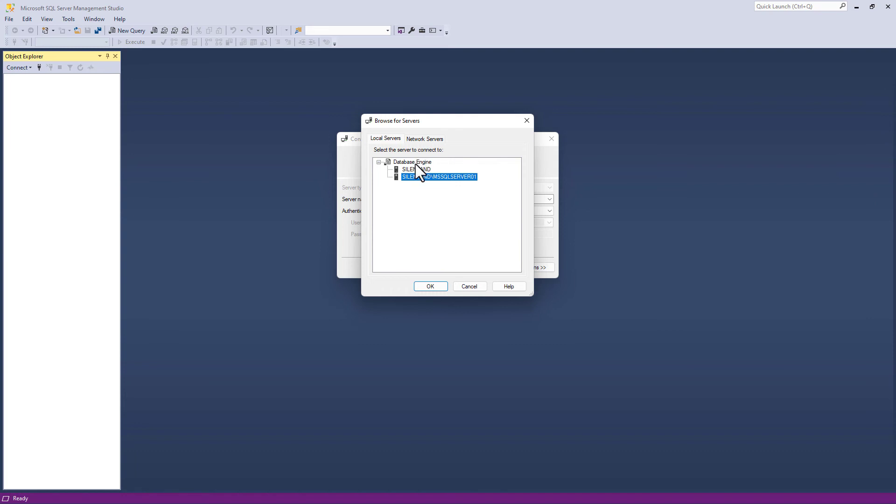
{"action": "mouse_move", "coordinate": [427, 187]}
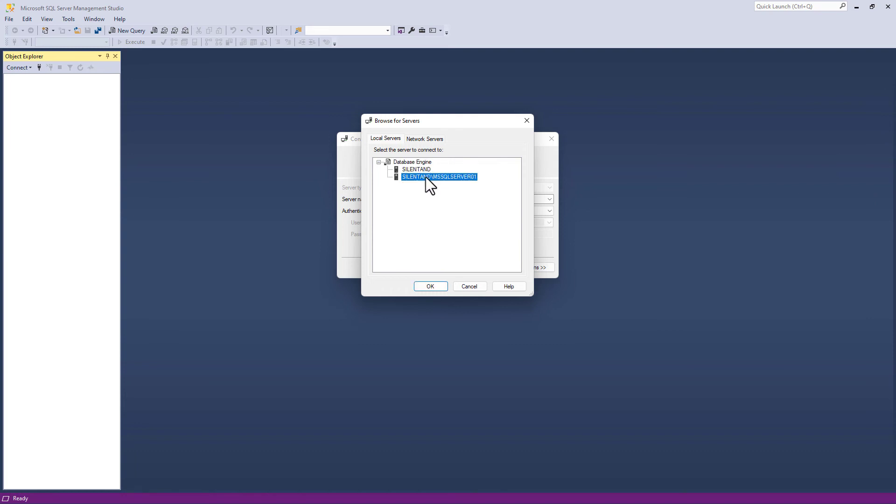
{"action": "mouse_move", "coordinate": [480, 288]}
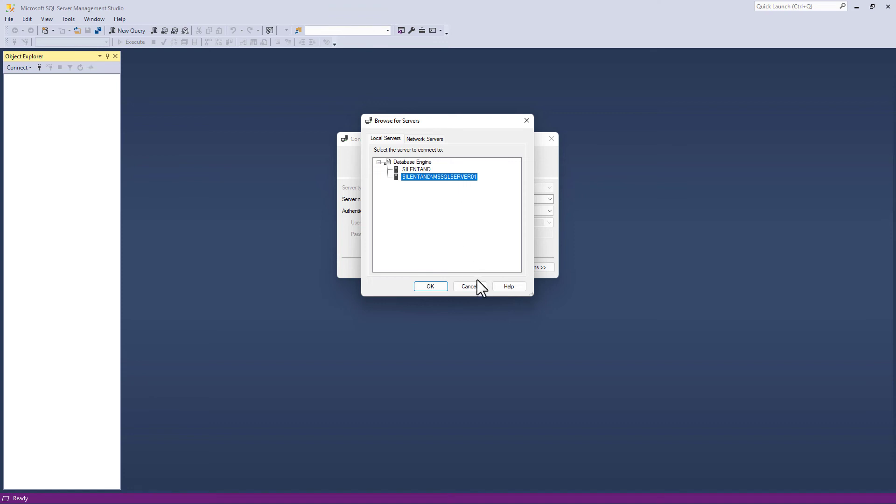
{"action": "mouse_move", "coordinate": [469, 287]}
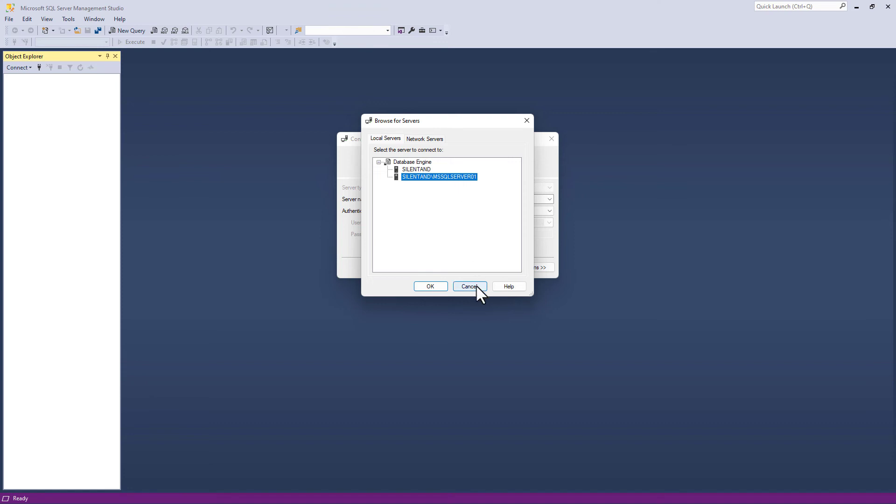
{"action": "left_click", "coordinate": [469, 286]}
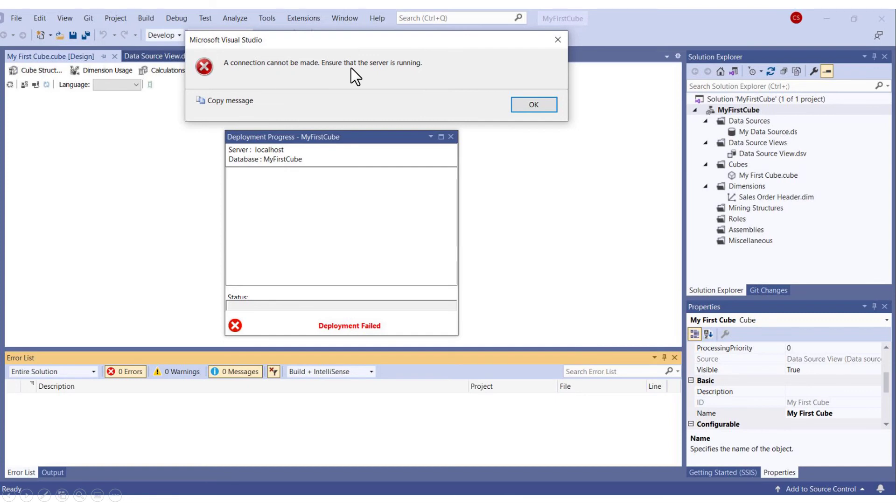
- Dismiss the connection error and view MyFirstCube's localhost deployment error in the Error List
{"action": "left_click", "coordinate": [532, 104]}
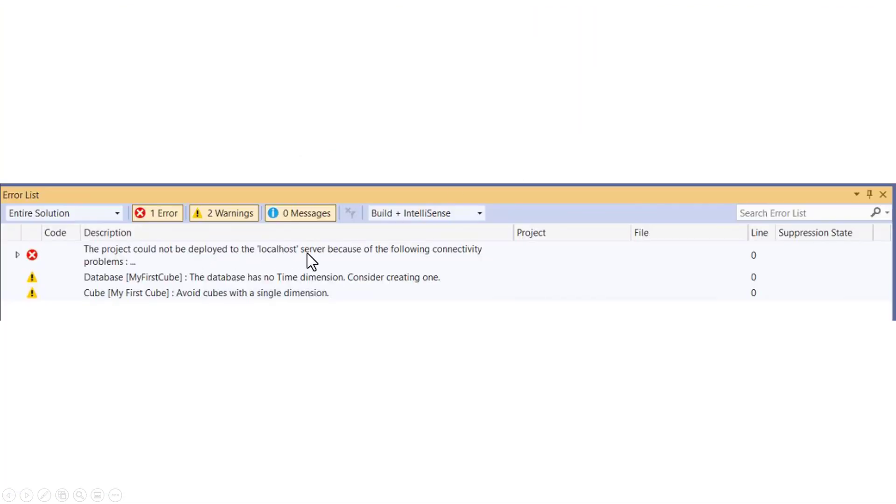
{"action": "mouse_move", "coordinate": [380, 270]}
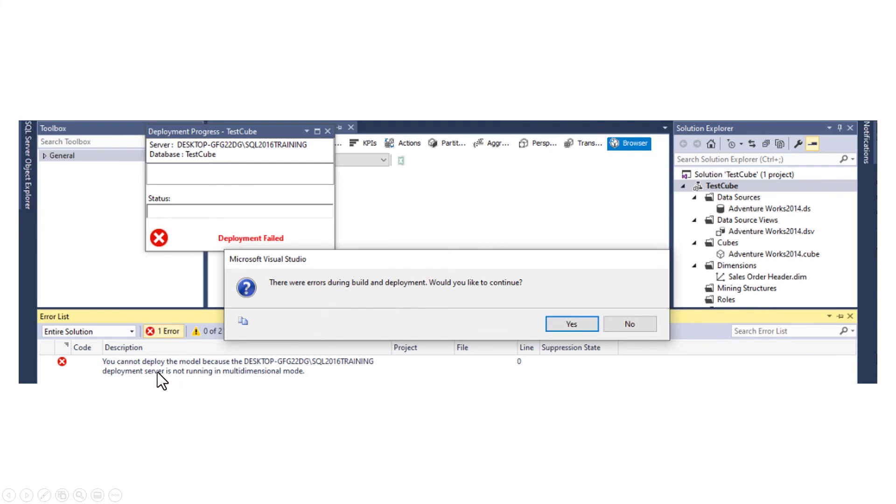
{"action": "mouse_move", "coordinate": [294, 394]}
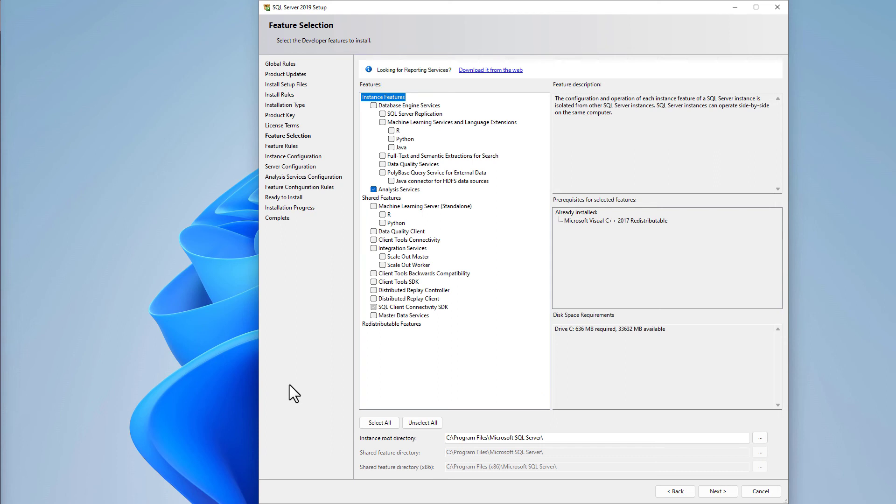
{"action": "mouse_move", "coordinate": [399, 198]}
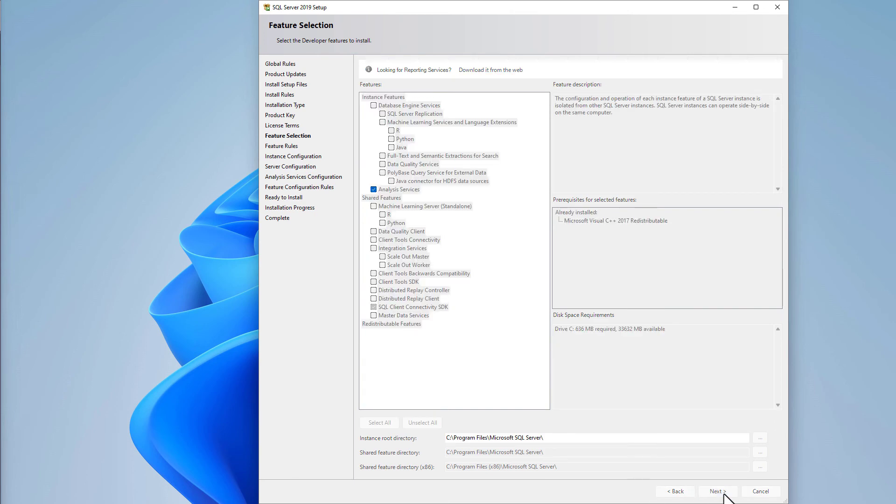
- Advance past feature selection, instance HITHERE and default service accounts to Analysis Services configuration
{"action": "left_click", "coordinate": [716, 492]}
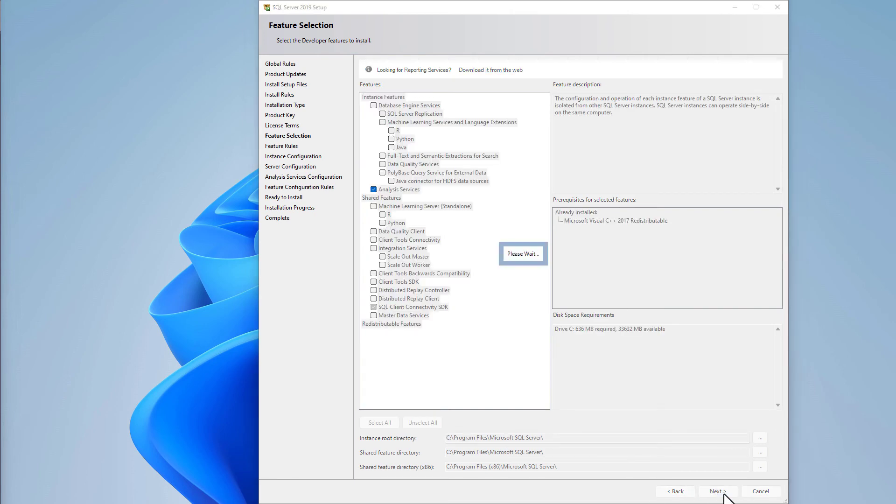
{"action": "left_click", "coordinate": [717, 491]}
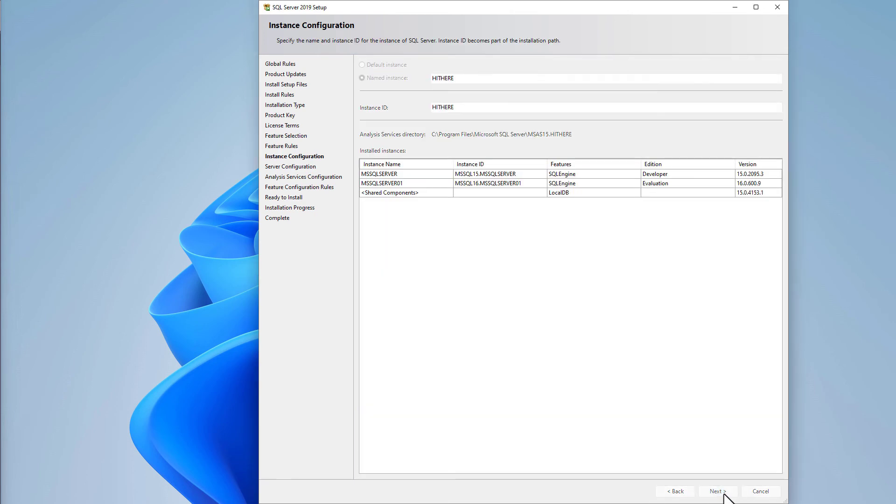
{"action": "left_click", "coordinate": [718, 491]}
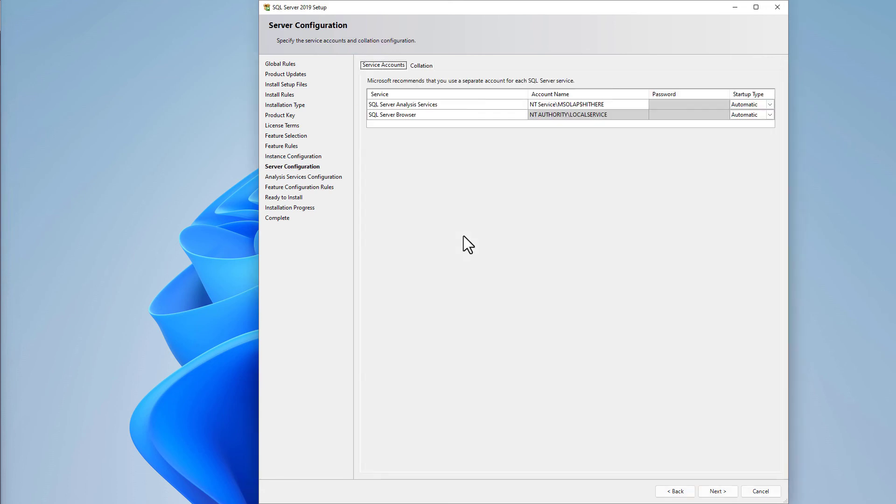
{"action": "left_click", "coordinate": [717, 491]}
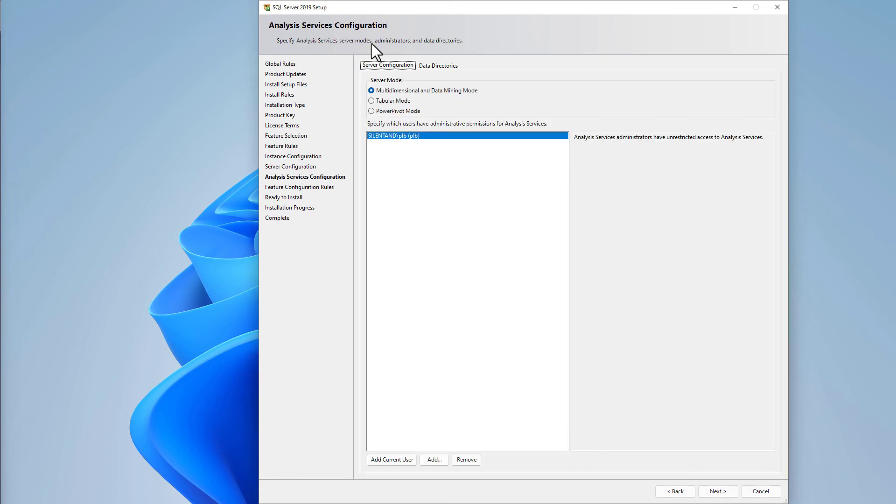
{"action": "mouse_move", "coordinate": [423, 155]}
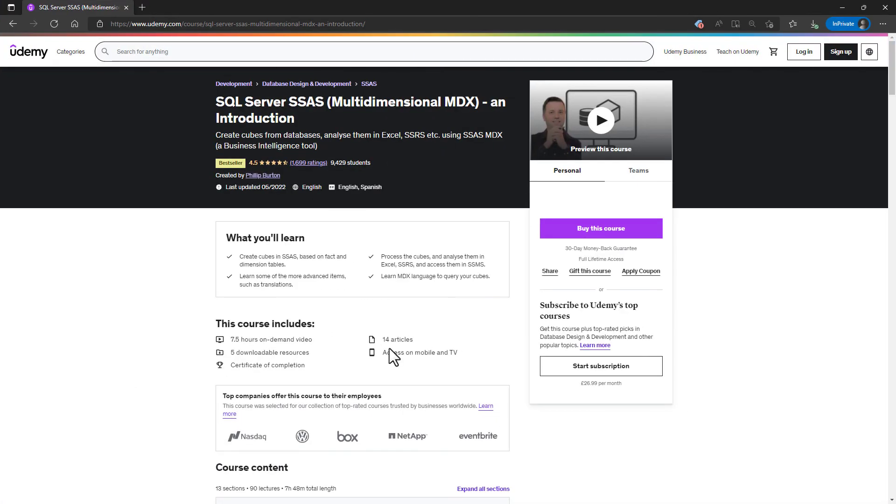
{"action": "mouse_move", "coordinate": [365, 376]}
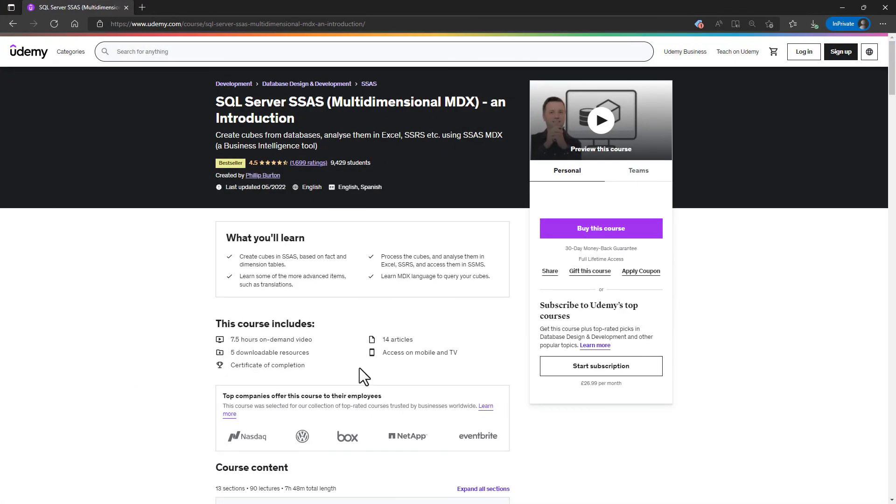
- Highlight the 7.5 hours of video, expand the 3 hidden sections, and scroll to reviews
{"action": "double_click", "coordinate": [244, 339]}
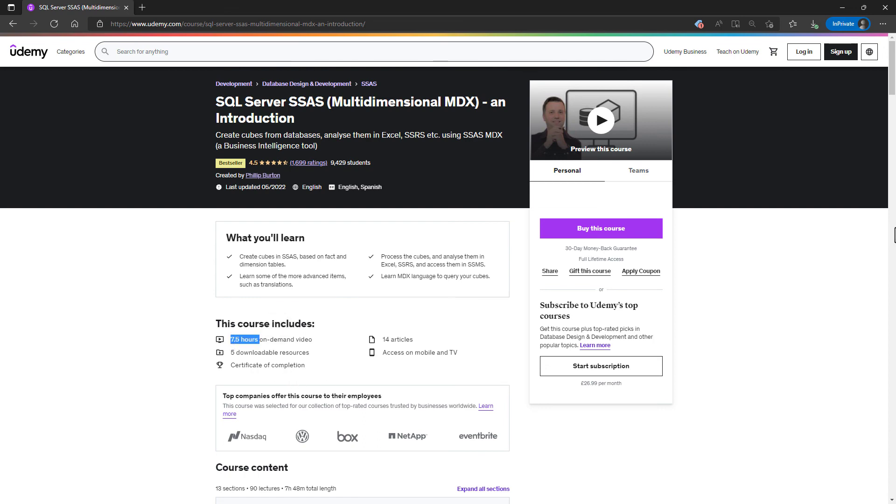
{"action": "scroll", "scroll_direction": "down", "scroll_amount": 3}
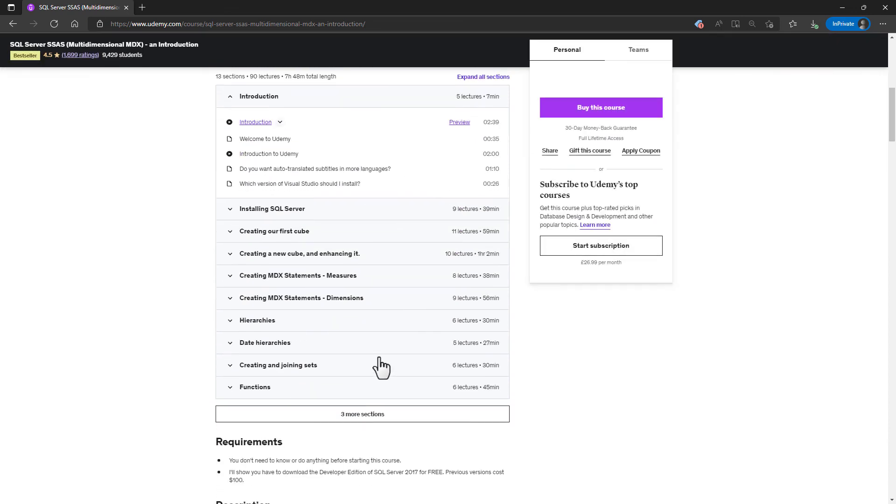
{"action": "mouse_move", "coordinate": [338, 258]}
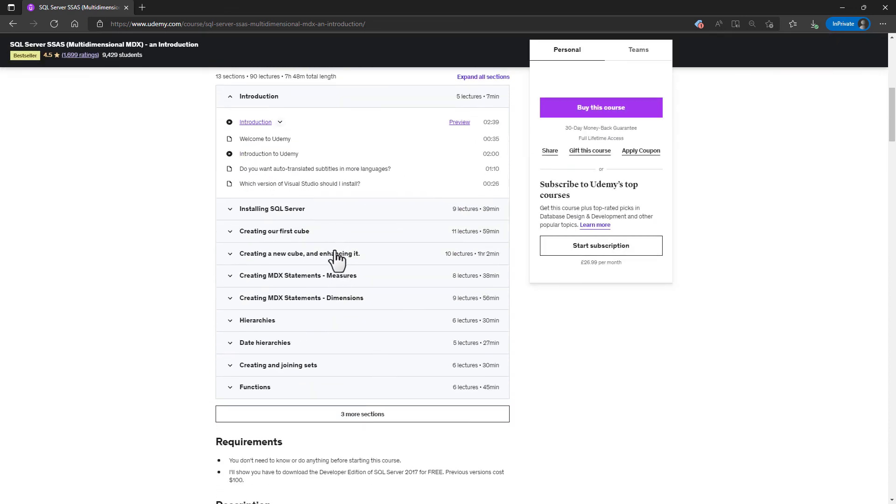
{"action": "mouse_move", "coordinate": [349, 283]}
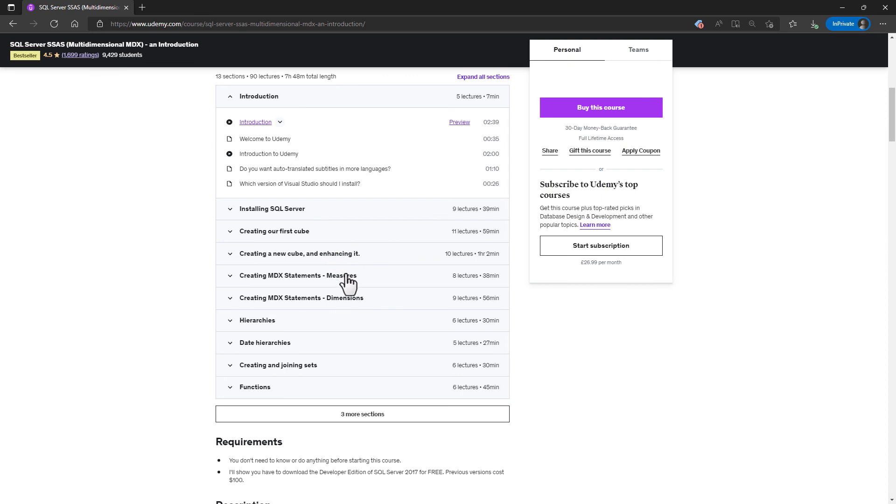
{"action": "left_click", "coordinate": [361, 414]}
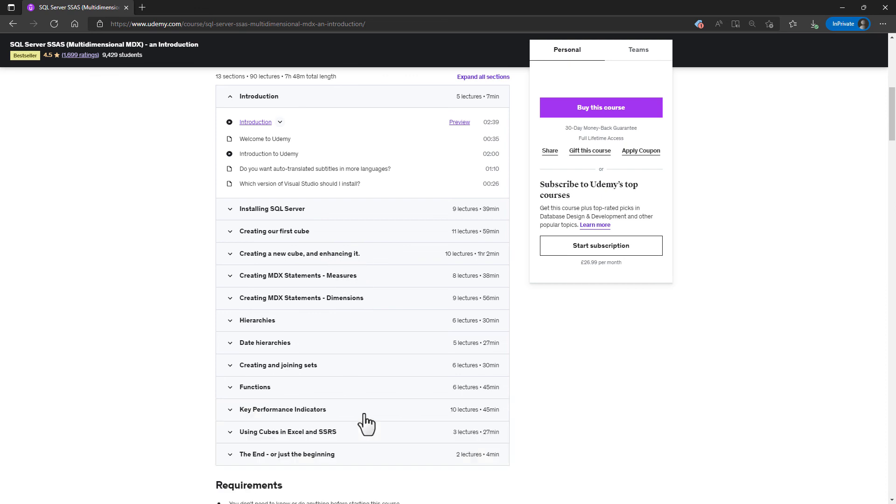
{"action": "mouse_move", "coordinate": [313, 287]}
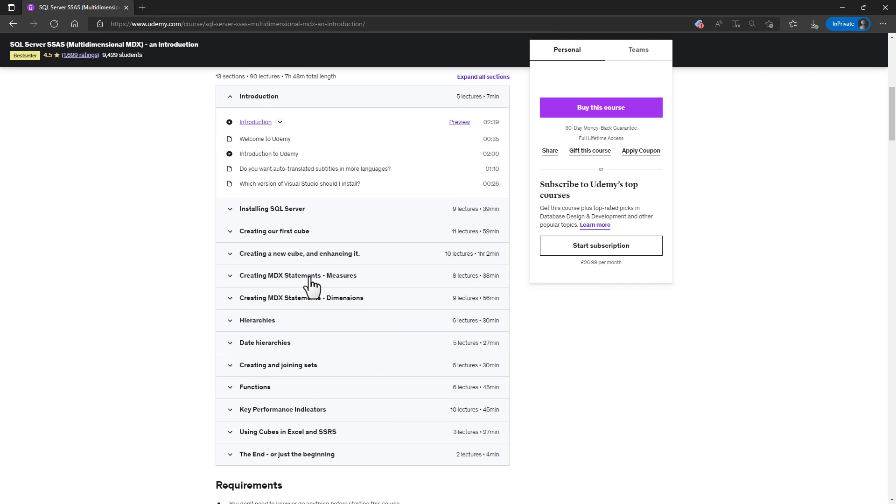
{"action": "mouse_move", "coordinate": [313, 288]}
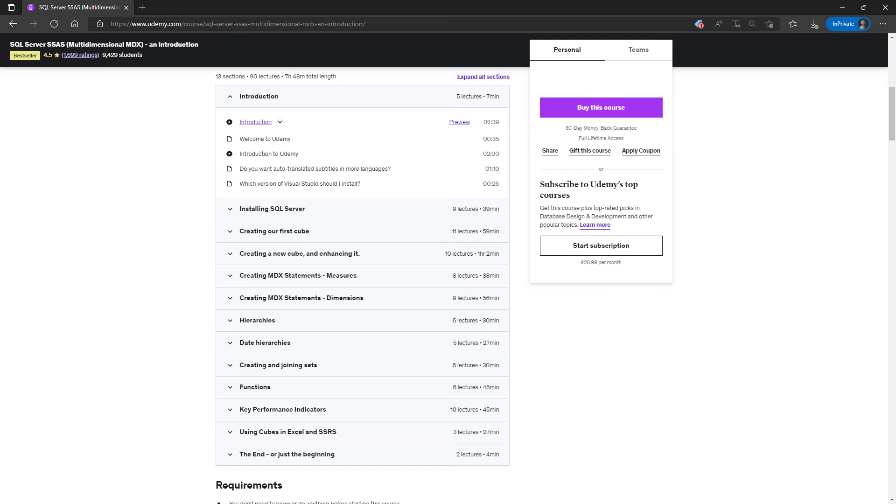
{"action": "scroll", "scroll_direction": "down", "scroll_amount": 3}
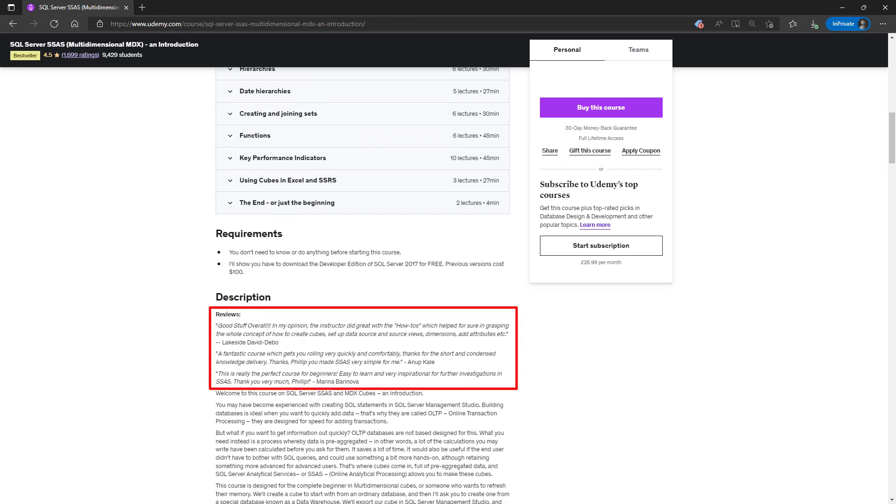
{"action": "scroll", "scroll_direction": "down", "scroll_amount": 3}
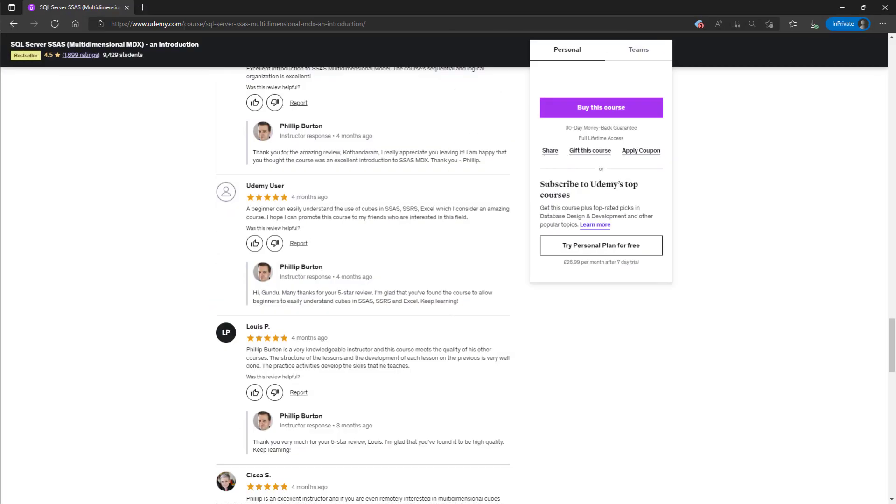